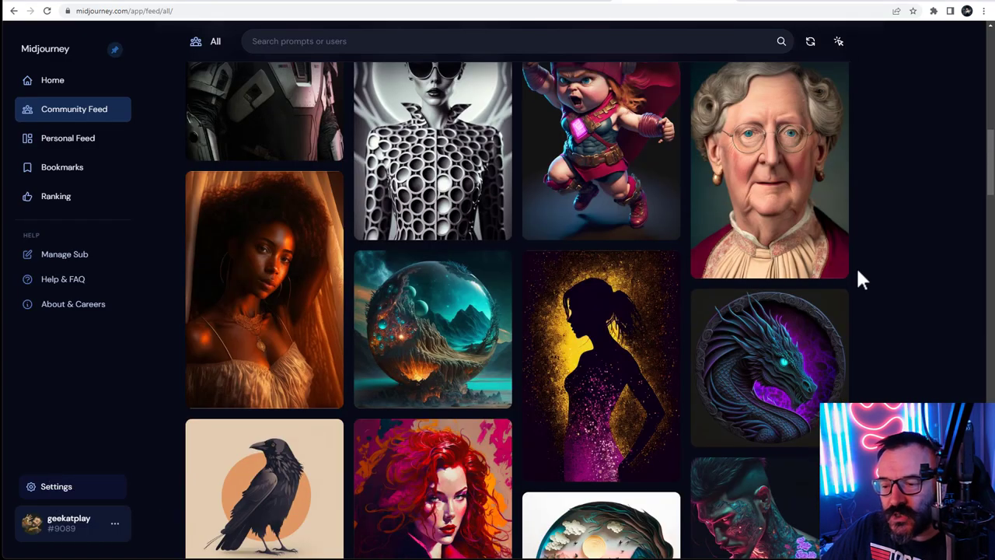
Scroll down the Have I Been Trained page before moving to Google Images.
scroll(down, 3)
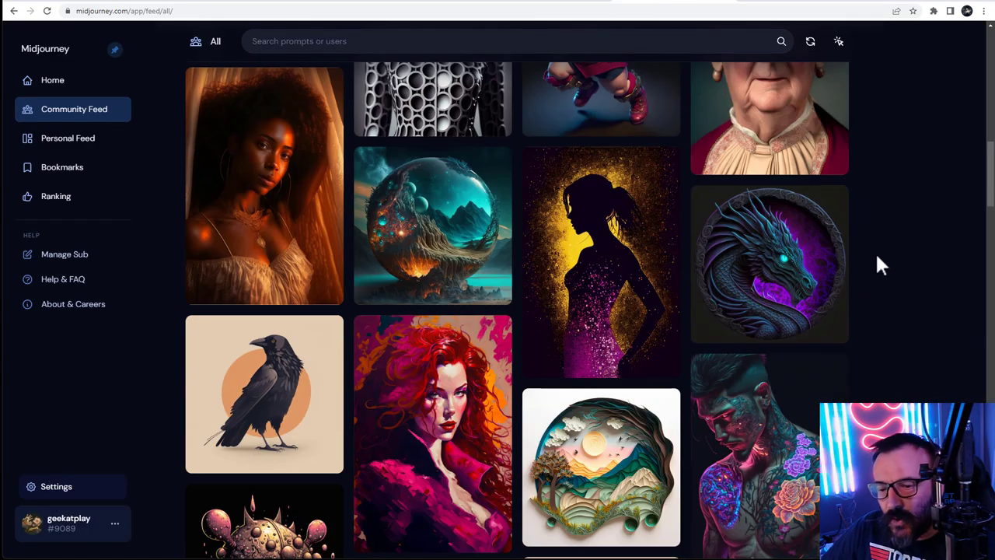
scroll(down, 3)
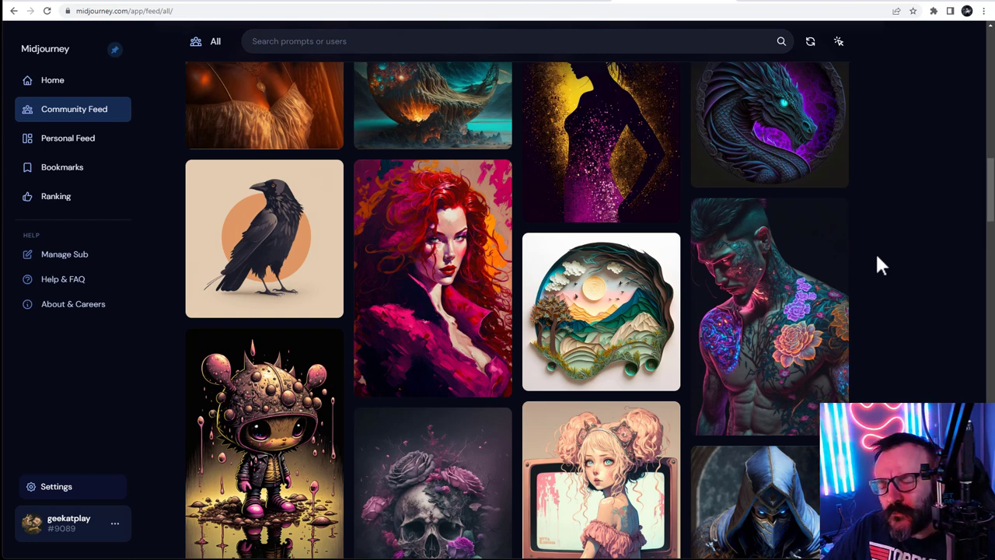
scroll(down, 3)
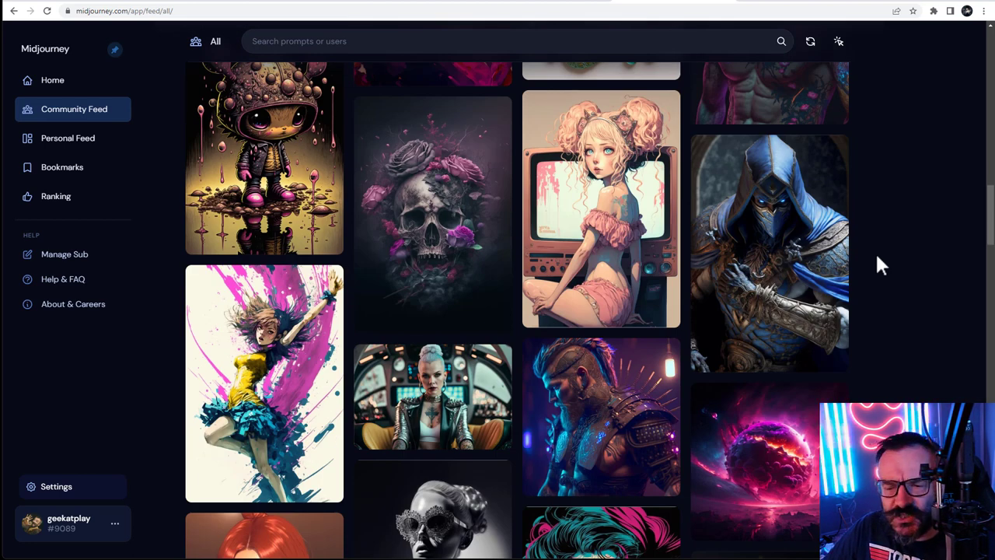
scroll(down, 3)
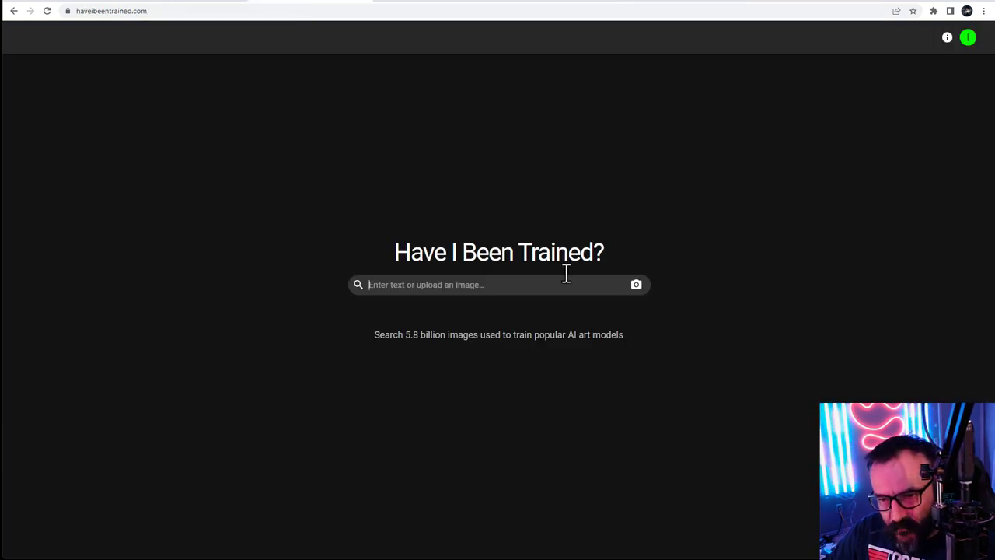
mouse_move(583, 272)
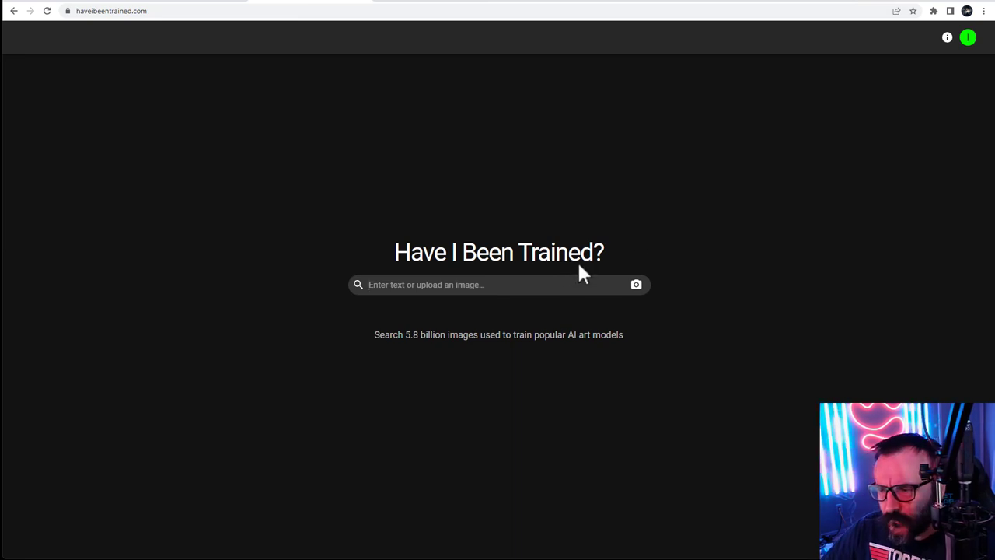
mouse_move(826, 181)
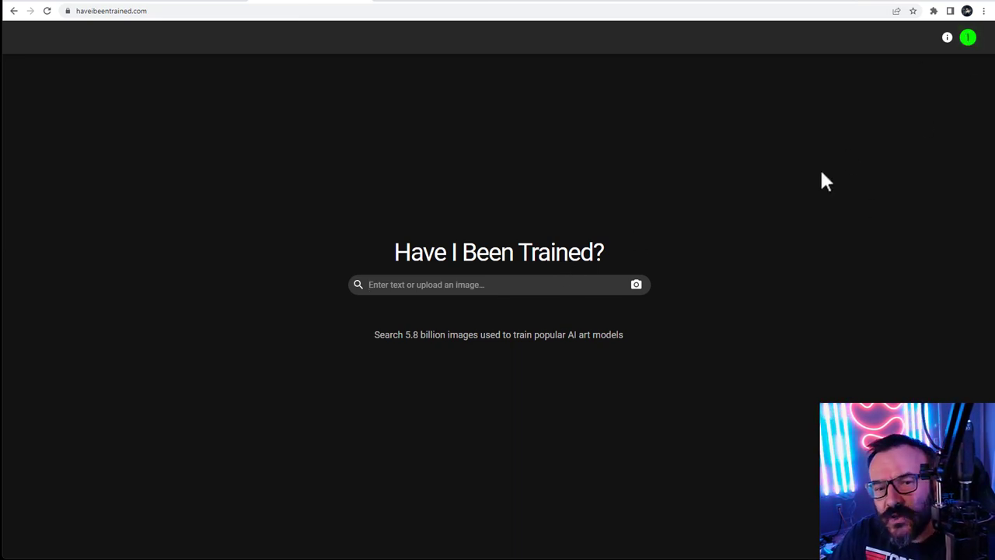
mouse_move(554, 294)
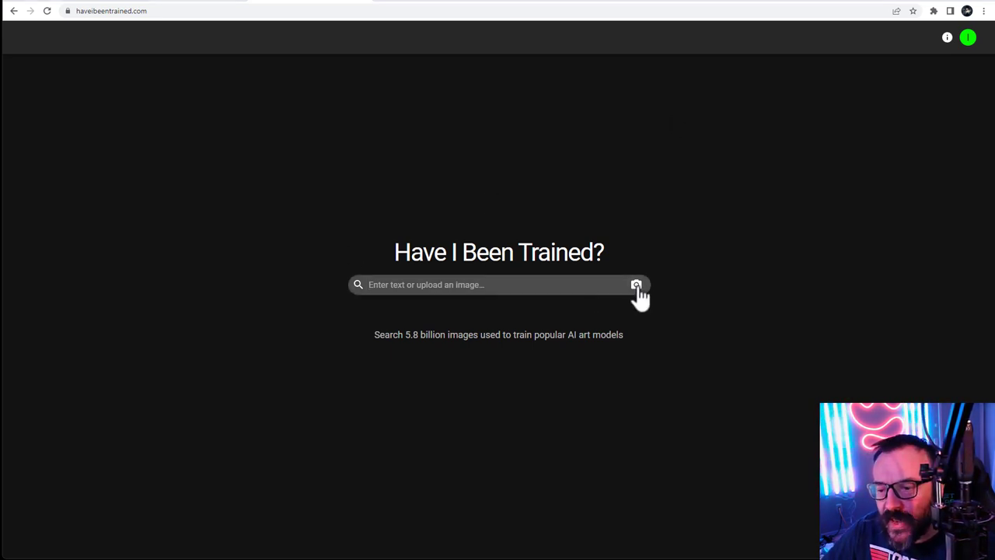
mouse_move(638, 285)
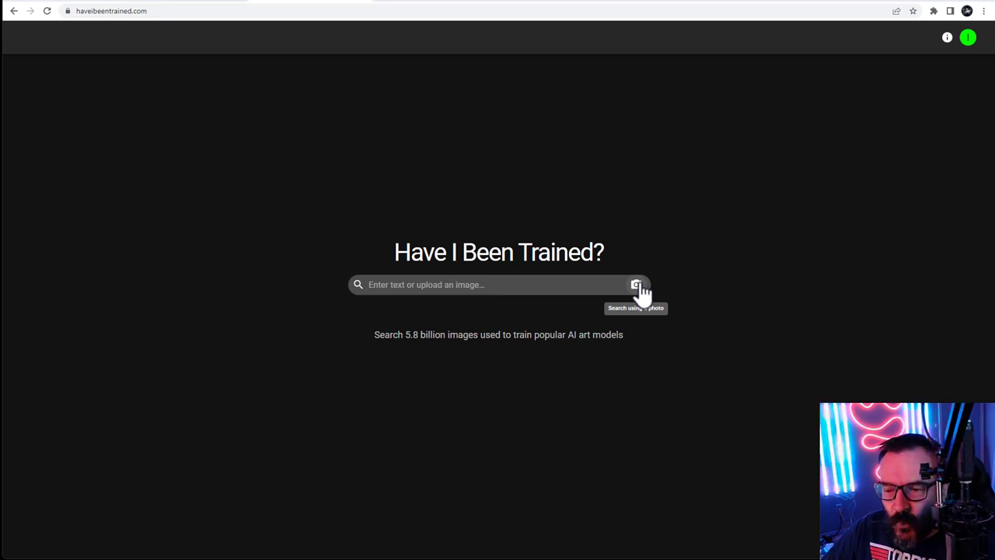
mouse_move(121, 52)
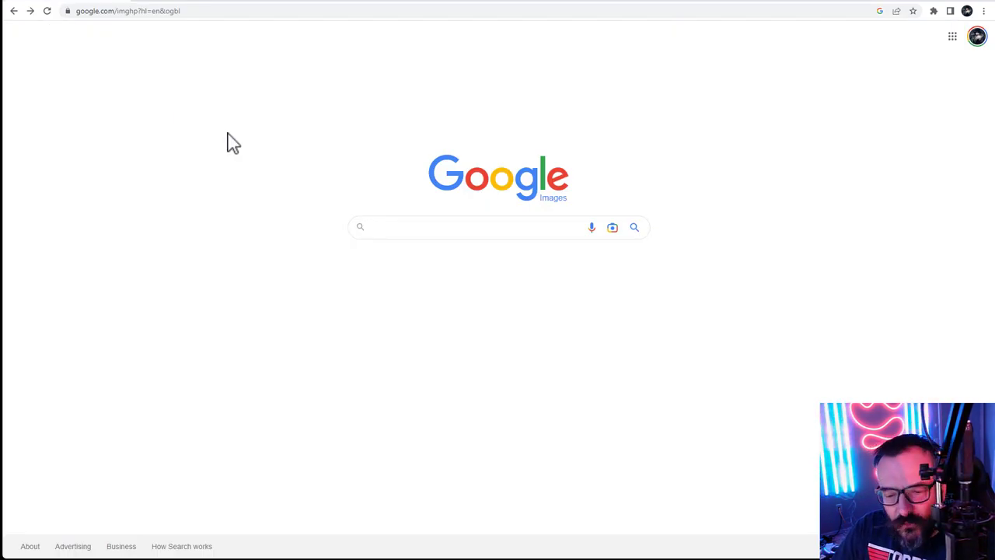
Go to google.com Images and upload the cloudscape picture hc.jpg to search.
click(482, 227)
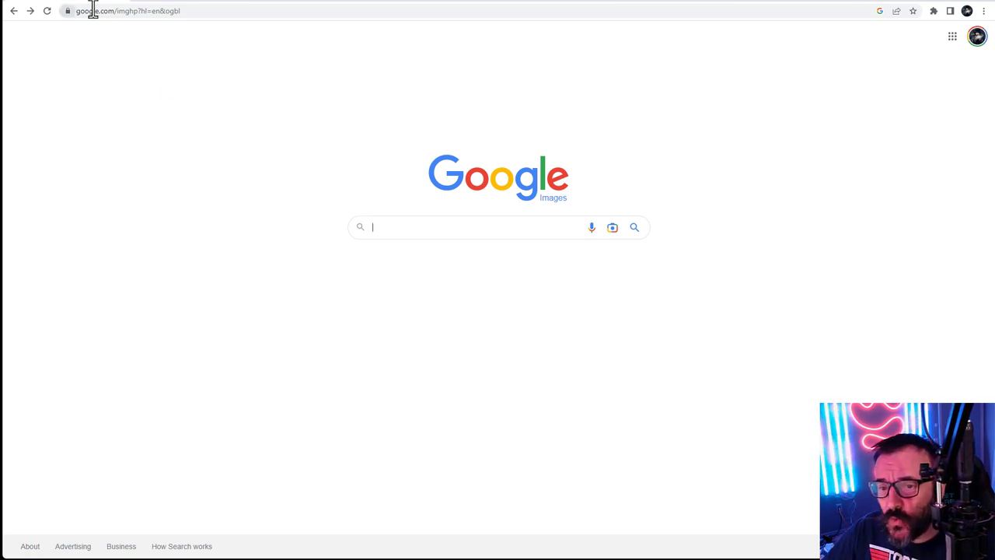
mouse_move(145, 27)
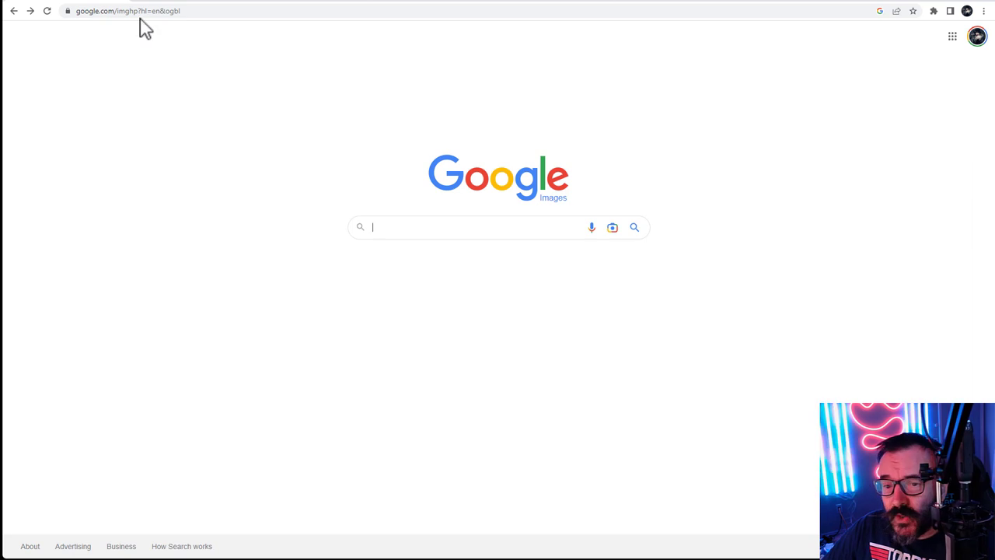
text(https://www.google.com)
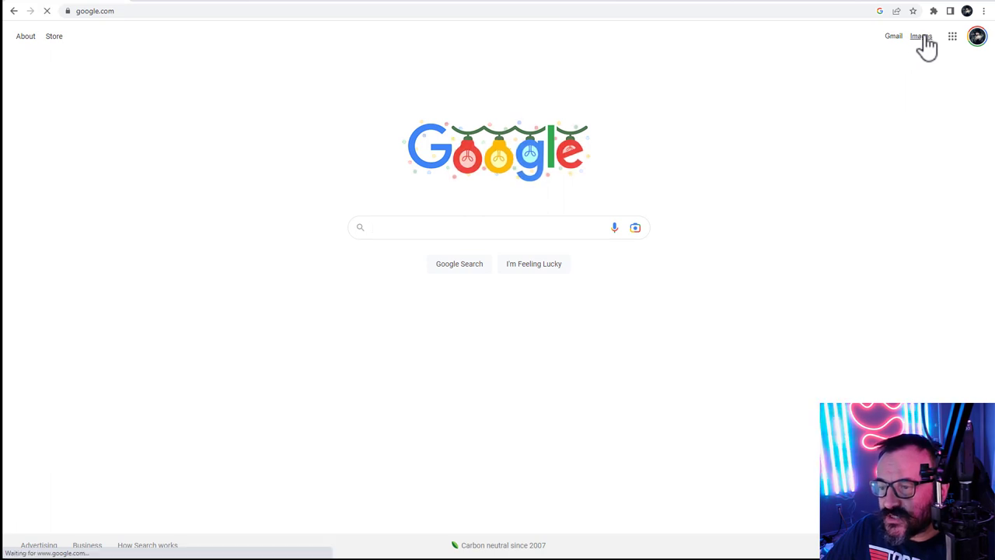
click(921, 35)
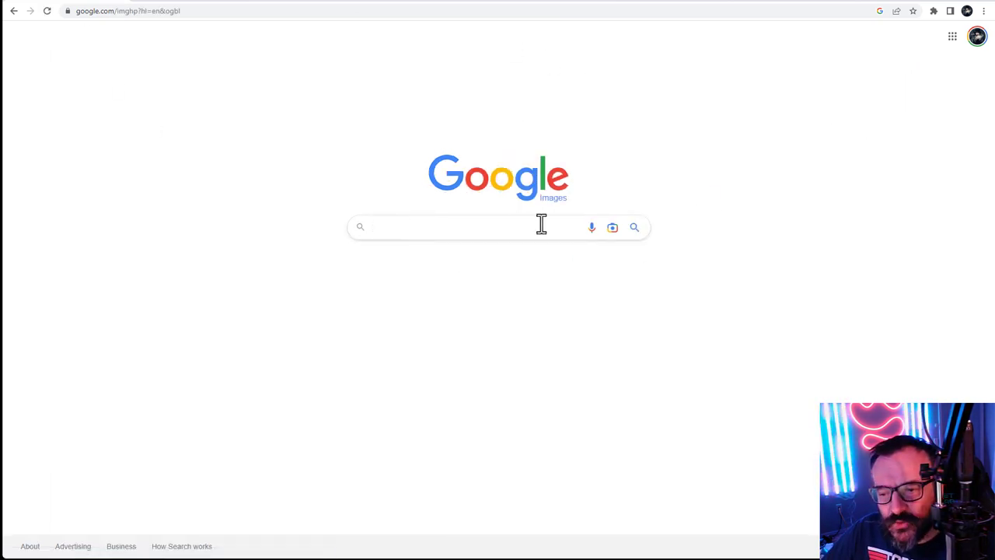
mouse_move(613, 227)
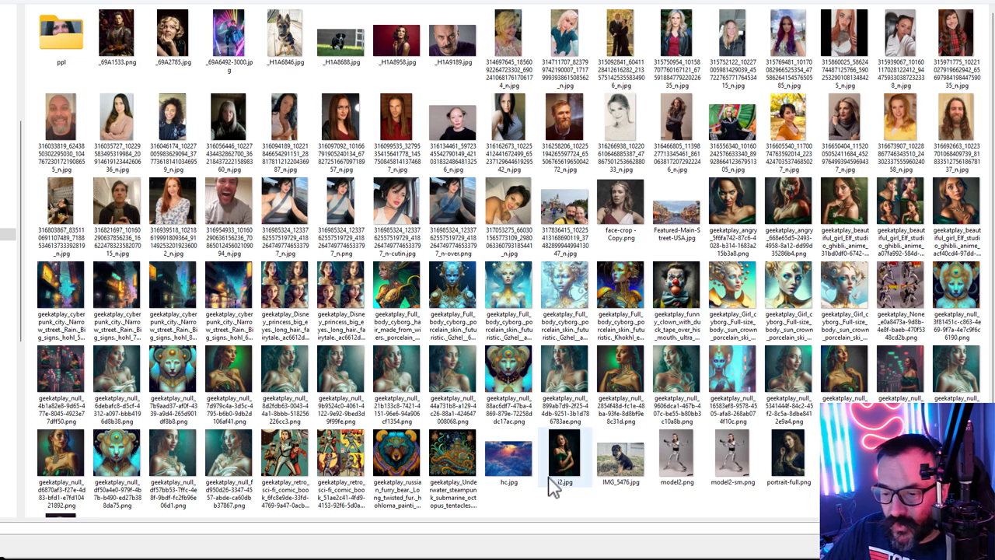
click(508, 452)
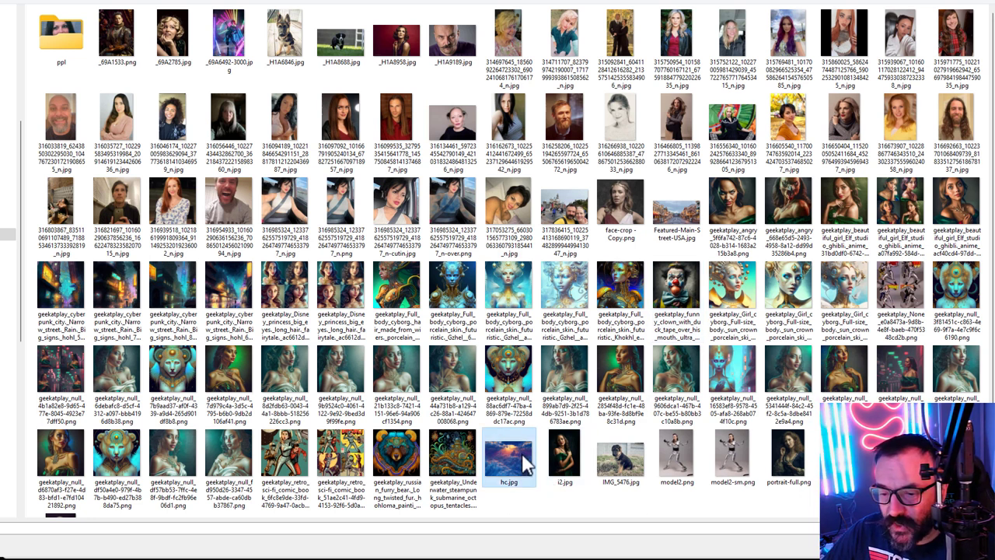
mouse_move(540, 528)
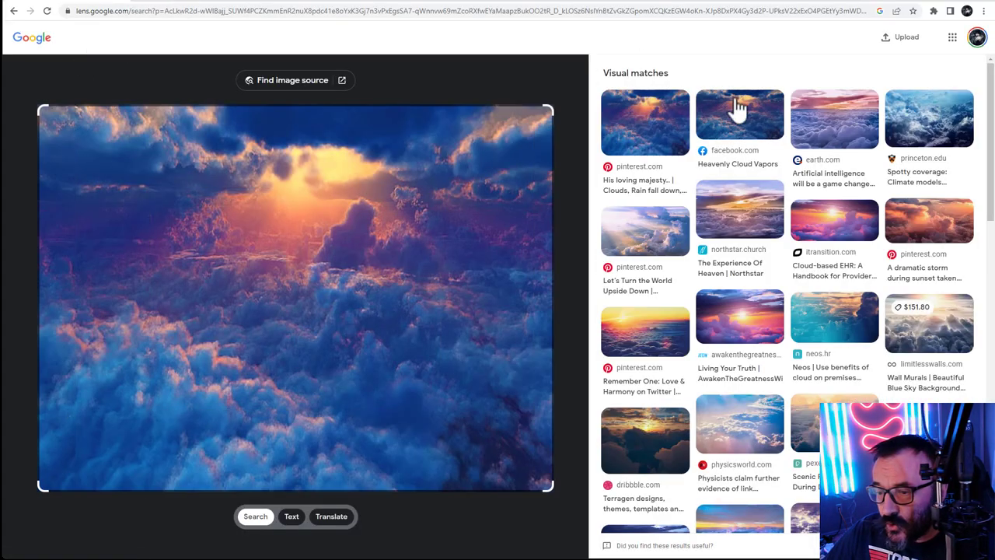
mouse_move(739, 420)
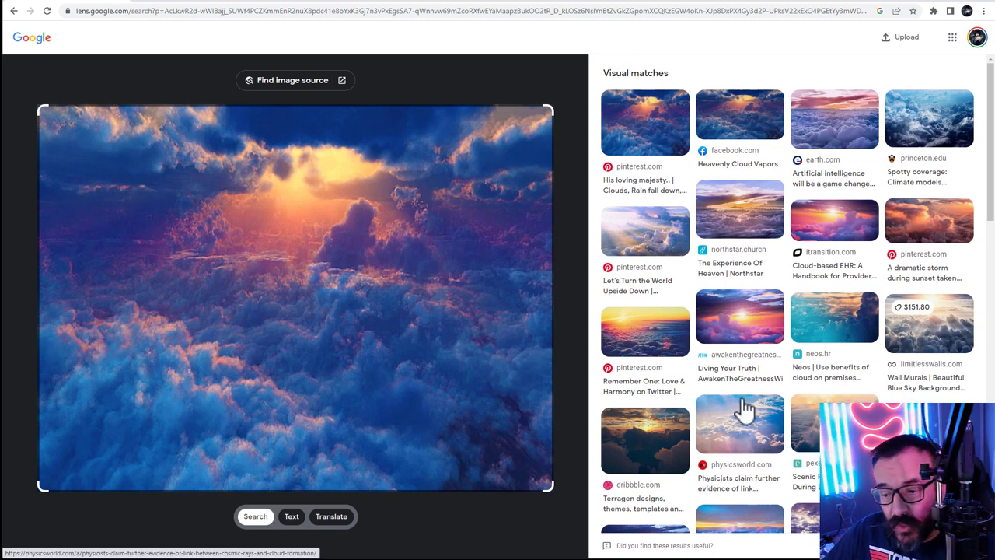
mouse_move(721, 189)
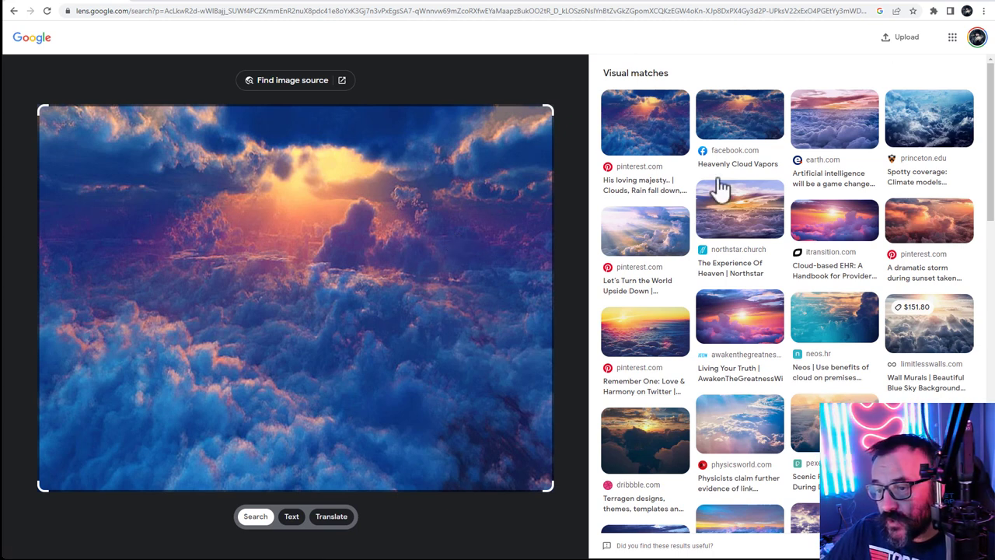
mouse_move(739, 294)
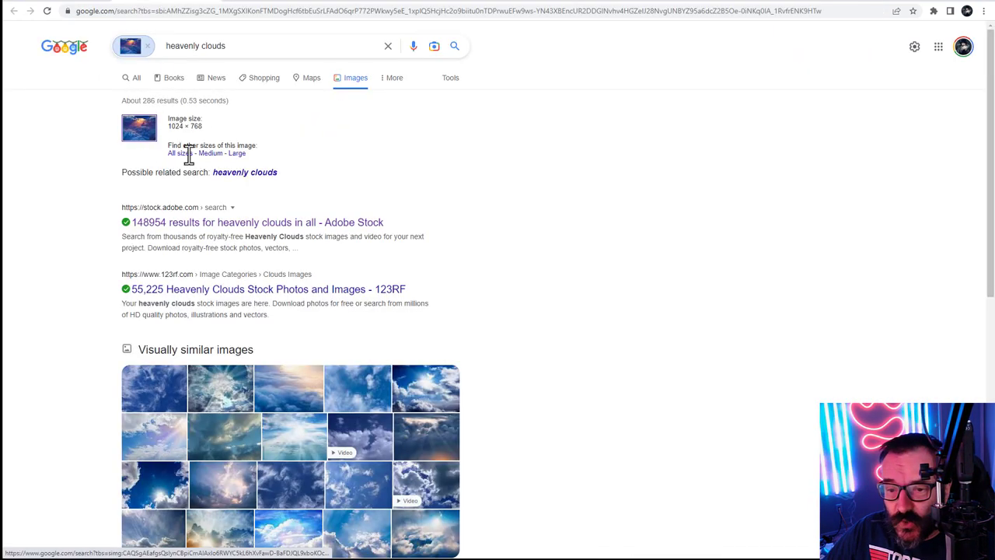
Scroll through Google Lens matches and pages containing the cloudscape image.
scroll(down, 3)
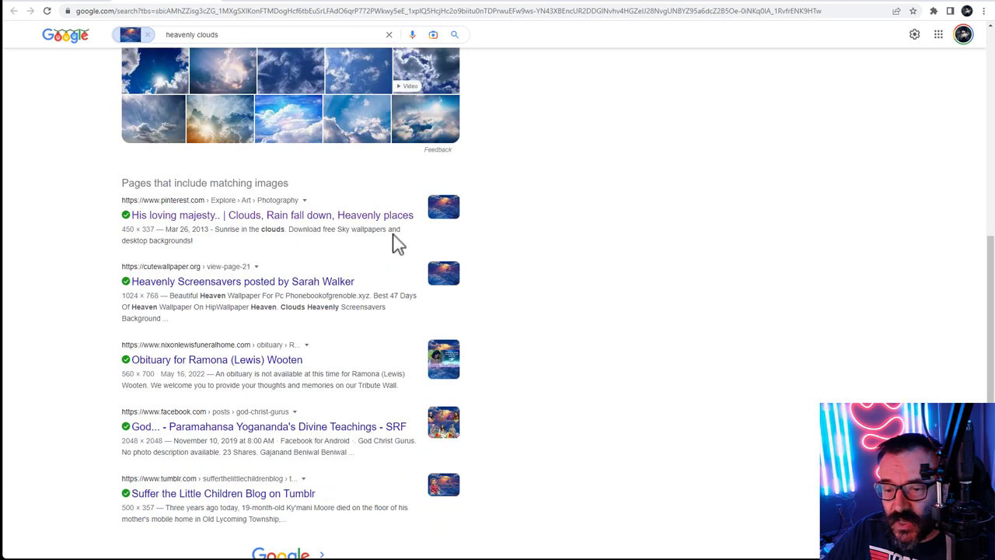
scroll(down, 3)
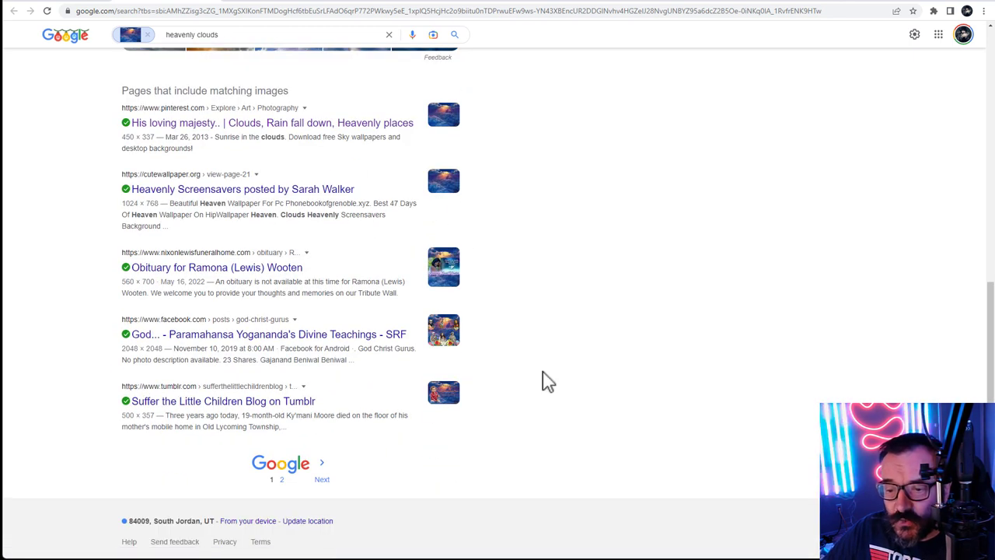
mouse_move(459, 164)
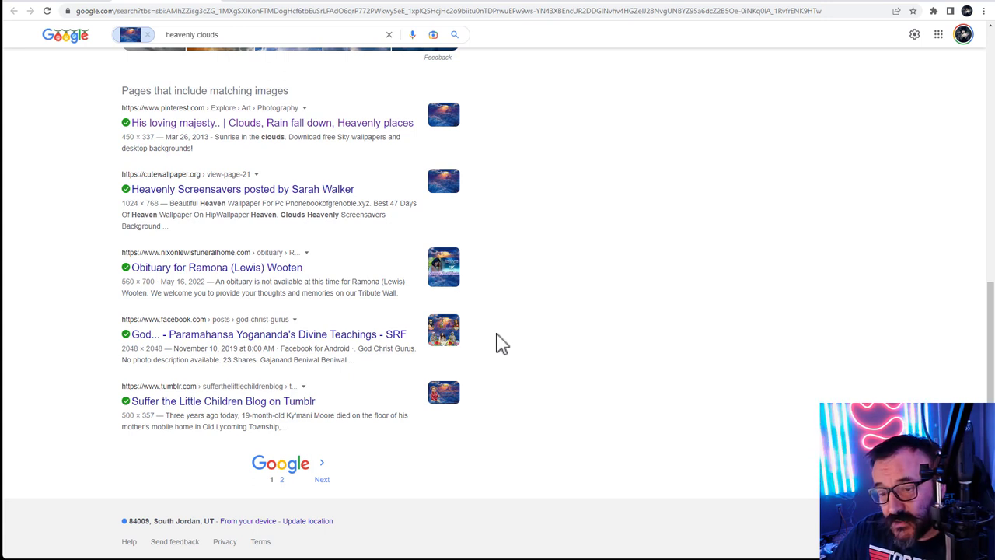
mouse_move(544, 100)
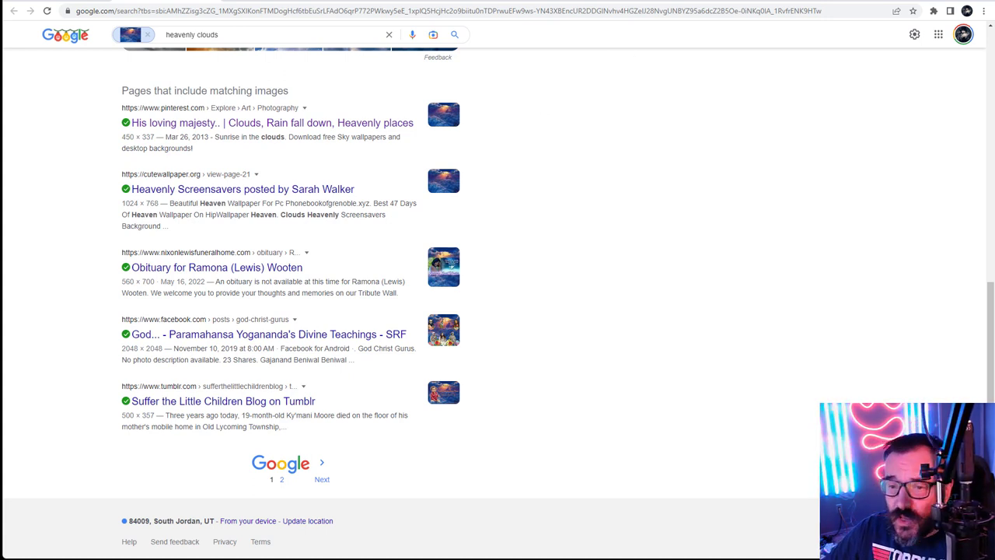
mouse_move(227, 6)
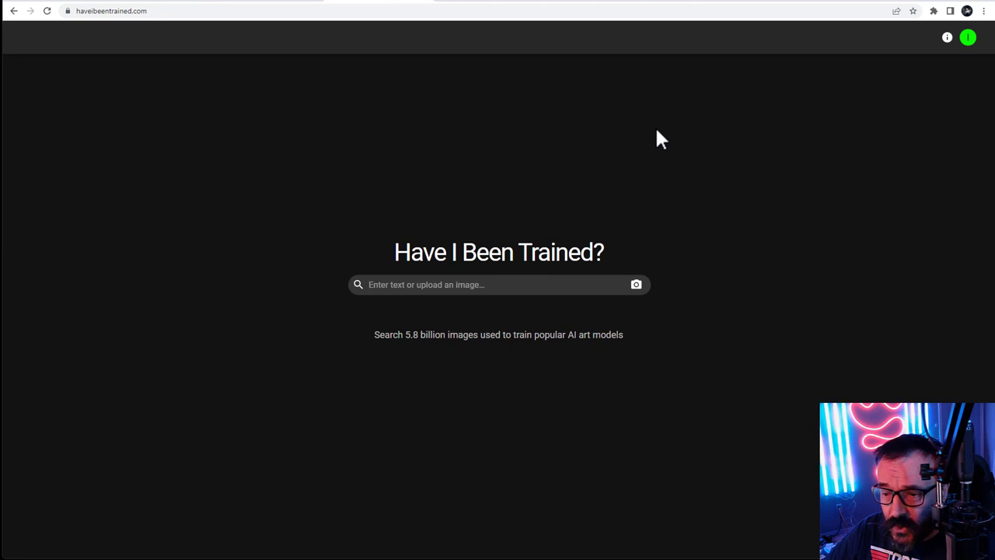
mouse_move(636, 284)
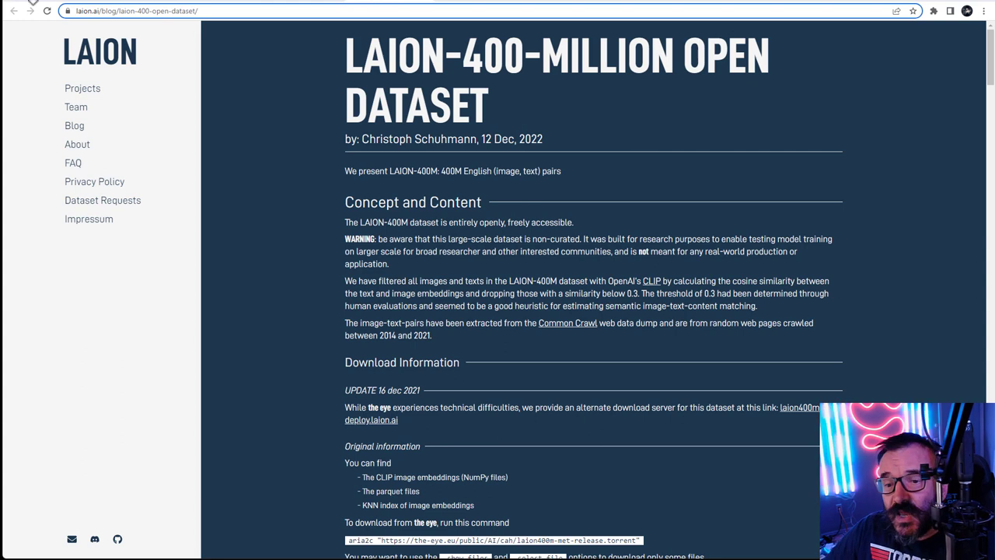
mouse_move(501, 161)
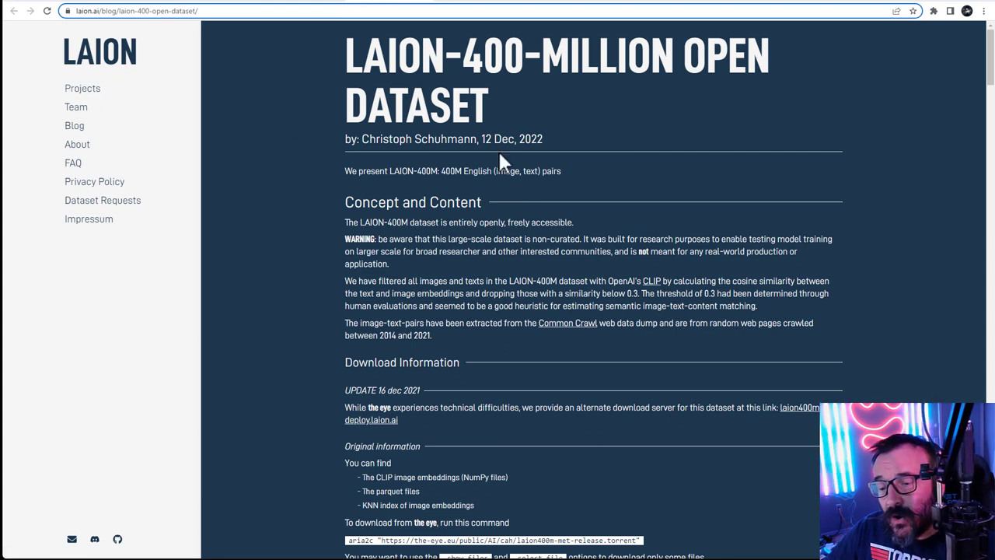
Scroll the LAION-400M post through dataset structure and NSFW analysis to Technical Details.
scroll(down, 3)
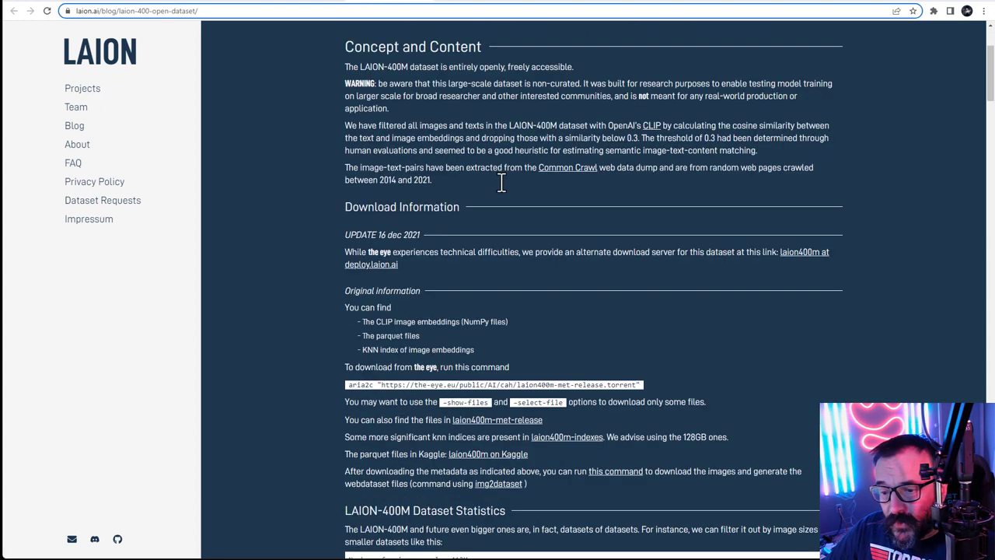
scroll(down, 3)
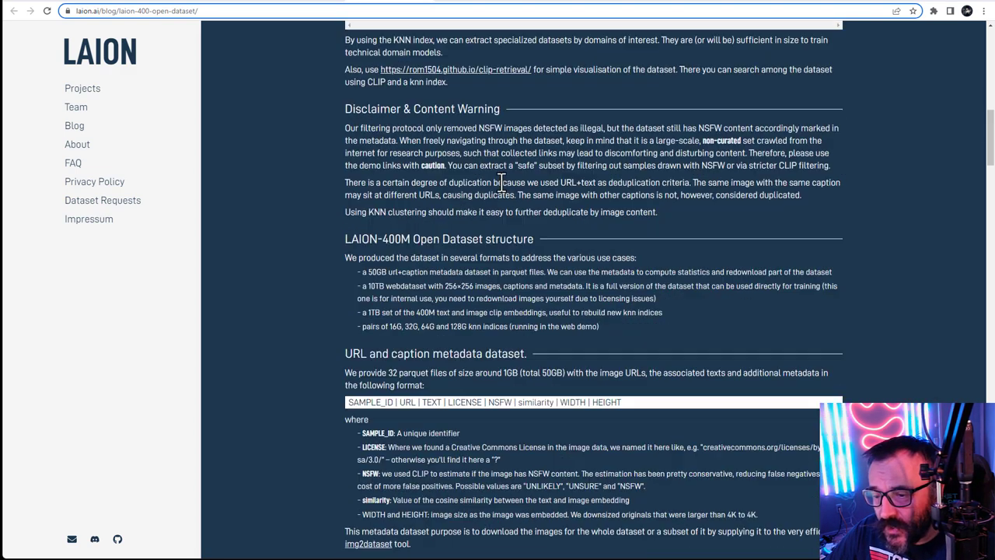
scroll(down, 3)
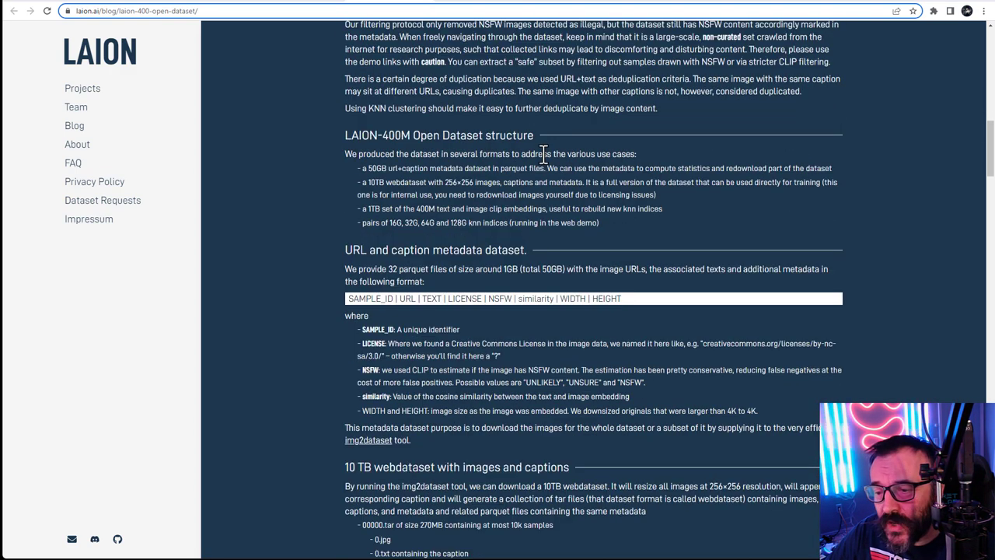
scroll(down, 3)
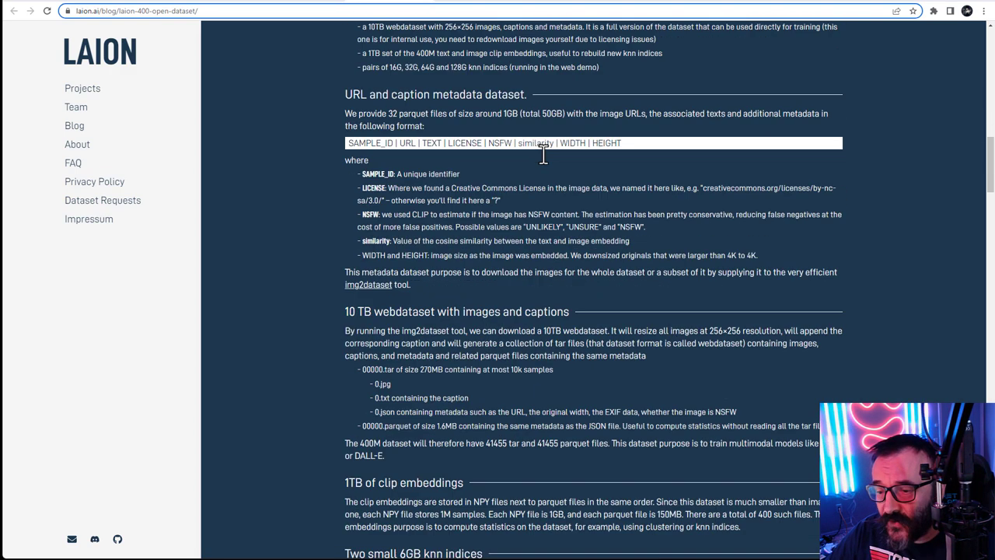
scroll(down, 3)
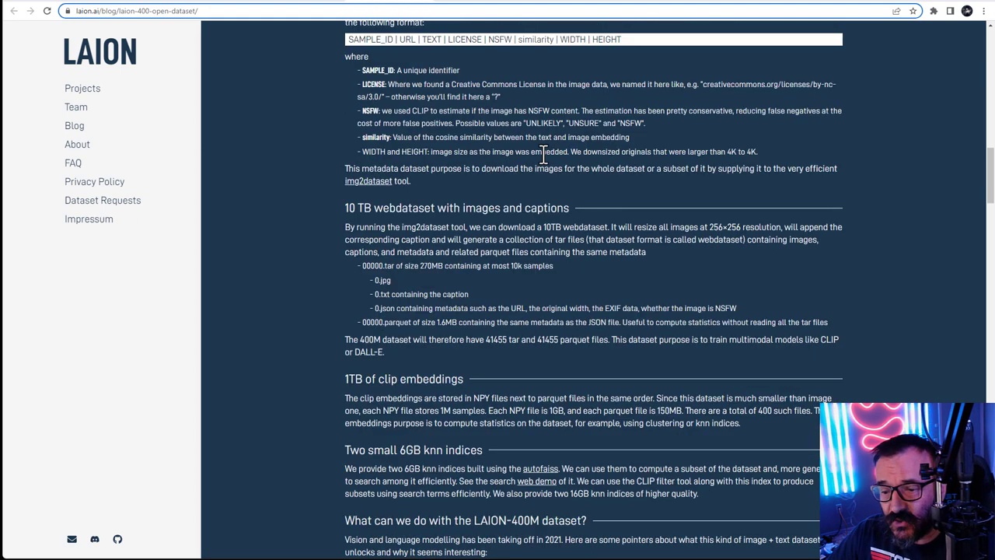
scroll(down, 3)
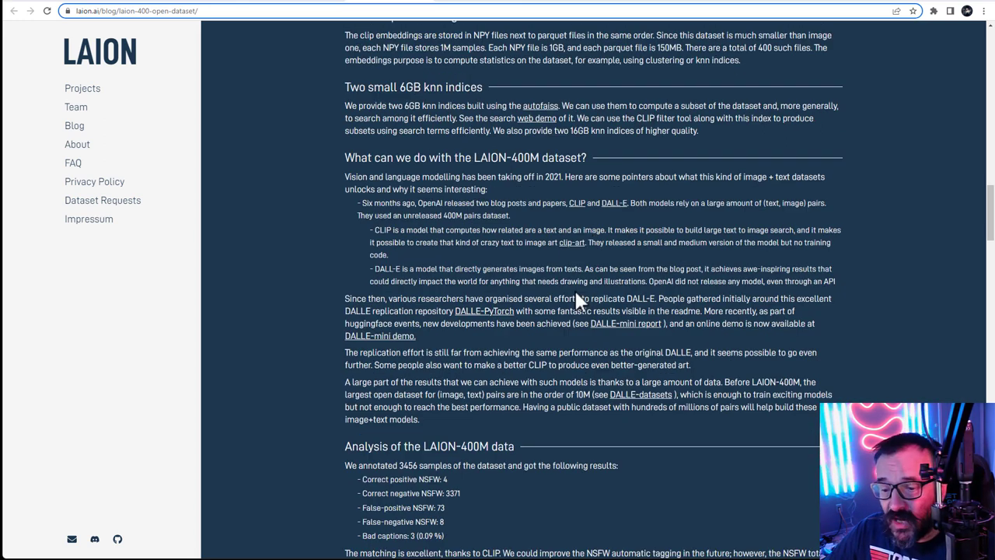
scroll(down, 3)
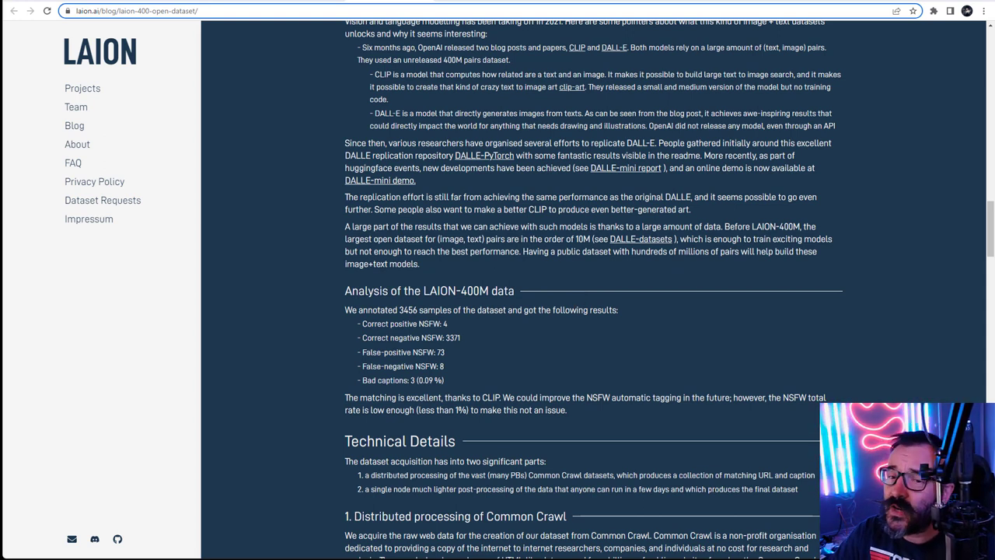
mouse_move(497, 6)
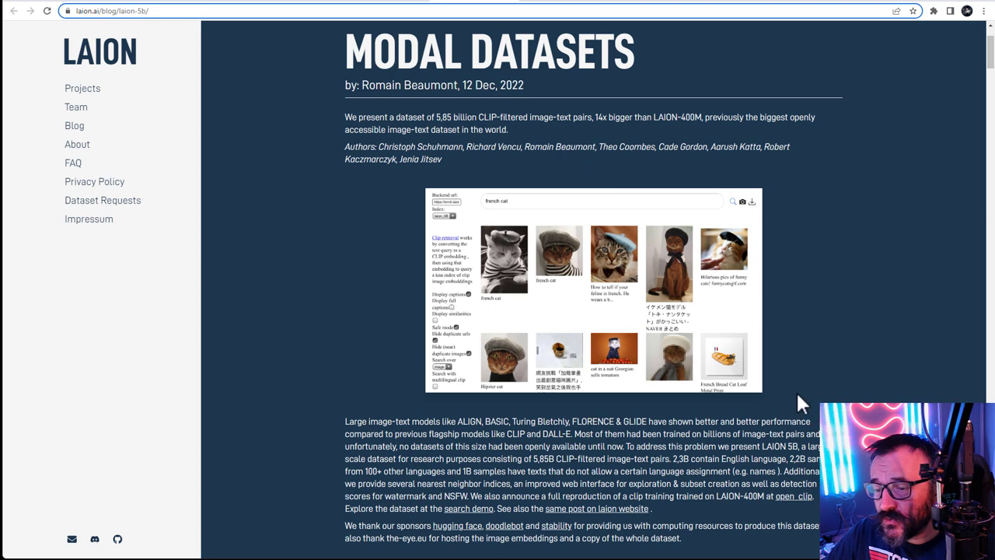
mouse_move(597, 274)
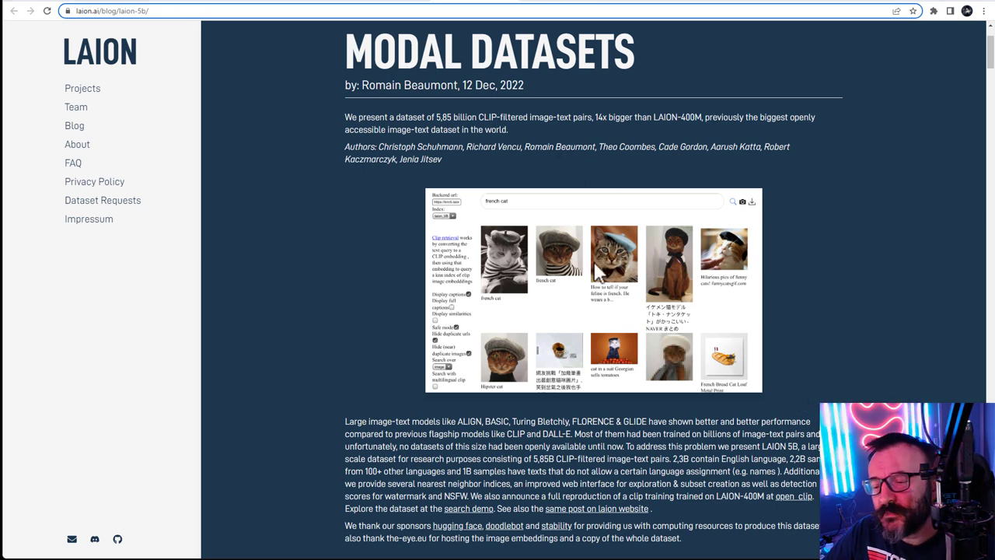
Scroll the LAION-5B post past the search demo to Download the data.
scroll(down, 3)
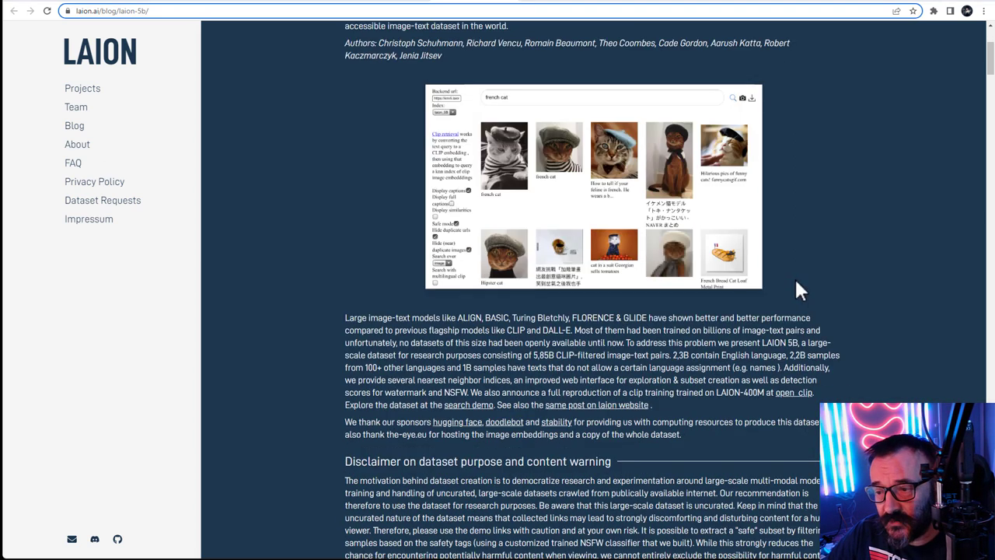
mouse_move(797, 278)
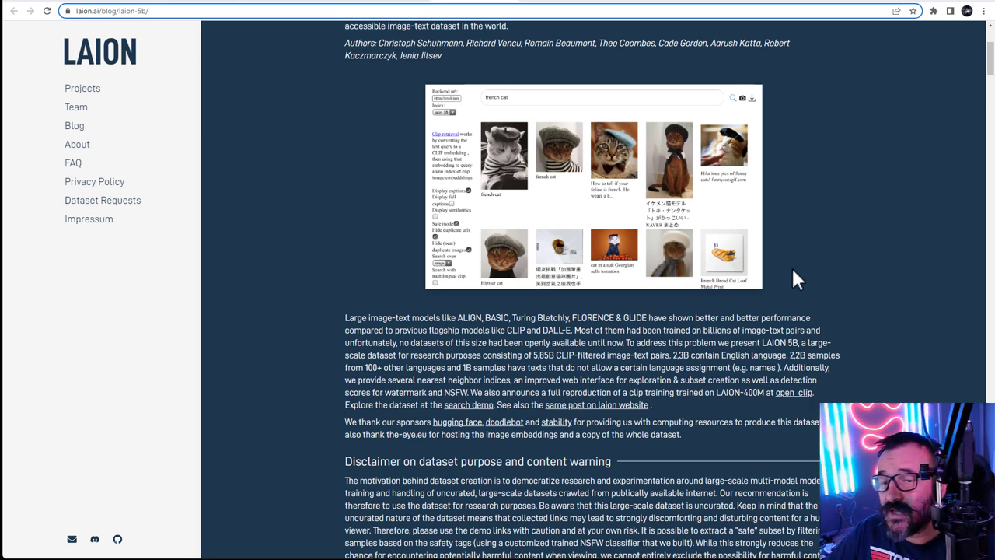
scroll(down, 3)
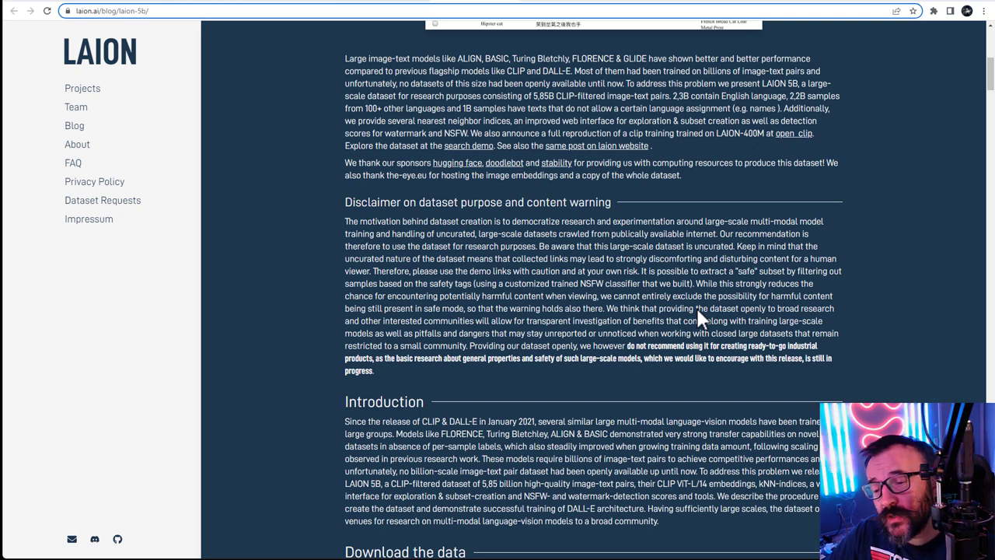
scroll(down, 3)
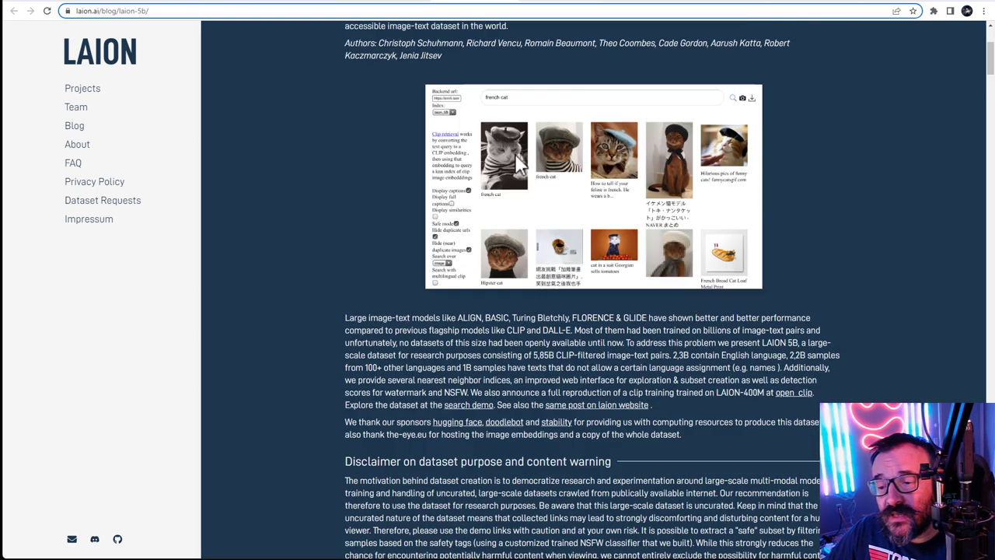
mouse_move(767, 228)
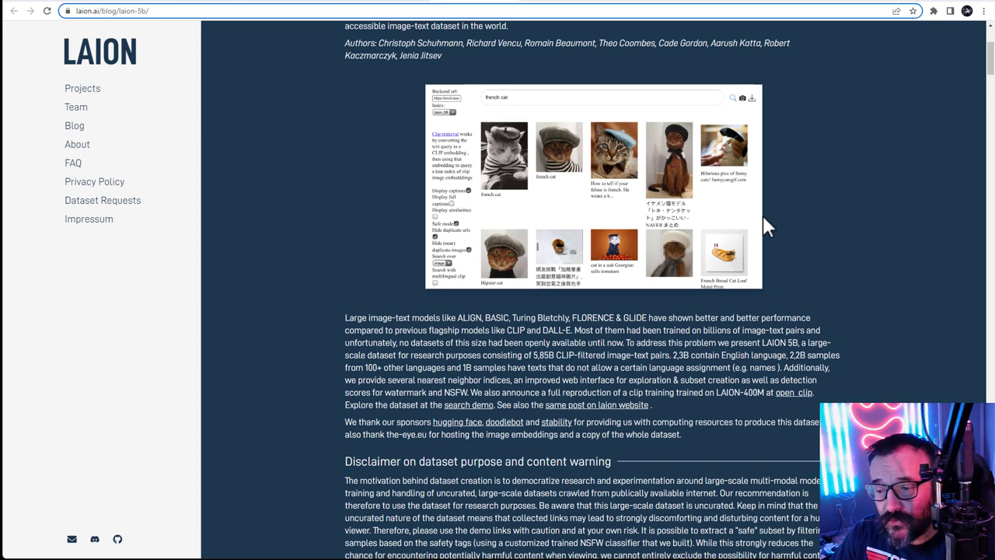
mouse_move(791, 215)
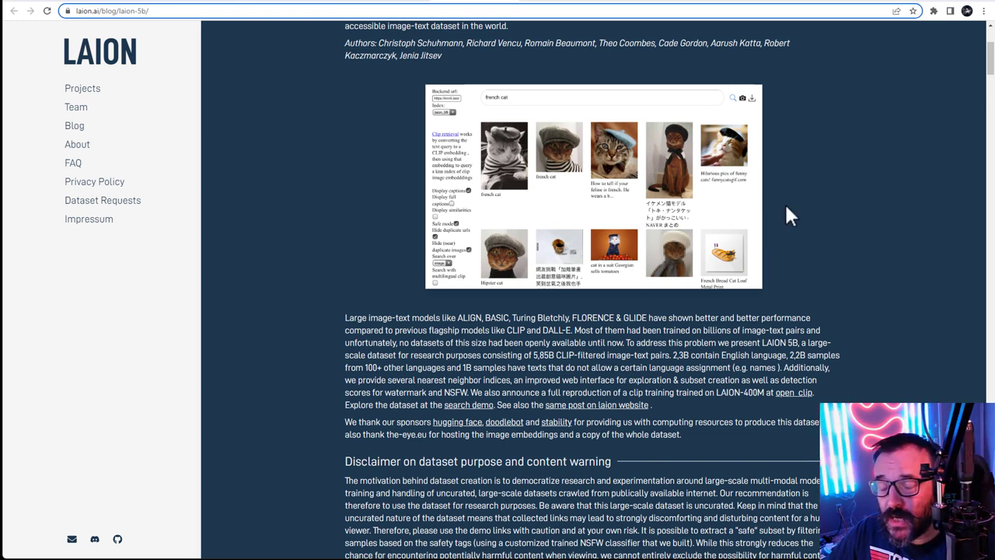
mouse_move(837, 239)
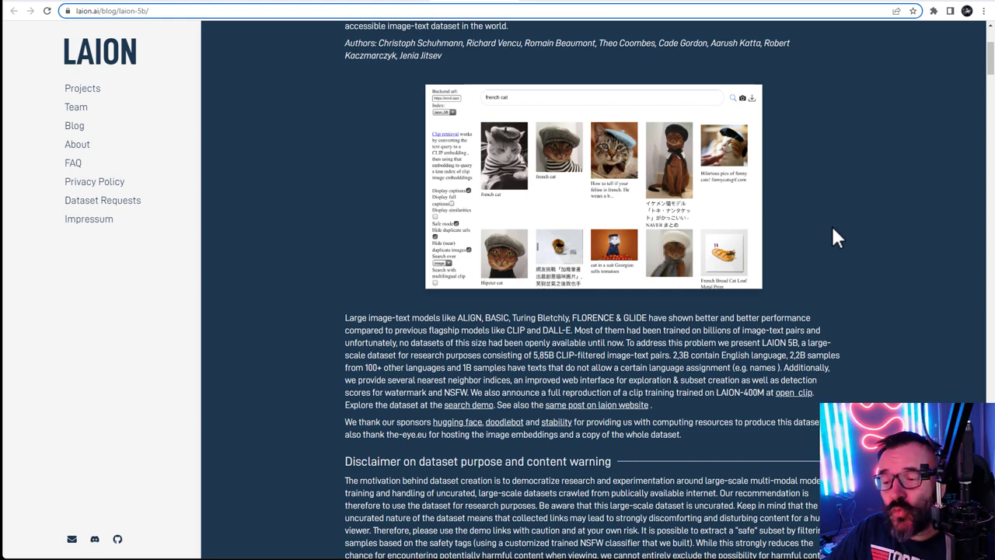
scroll(down, 3)
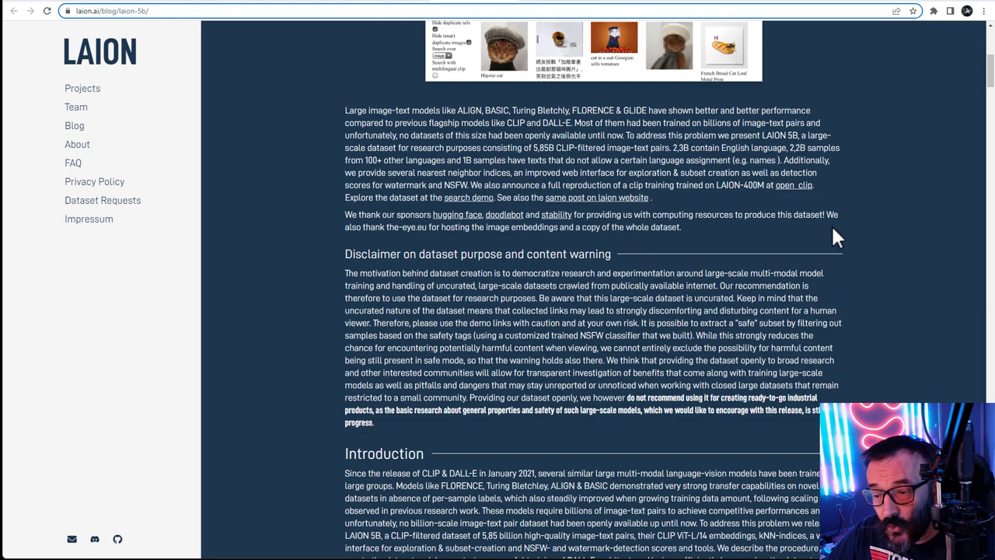
scroll(down, 3)
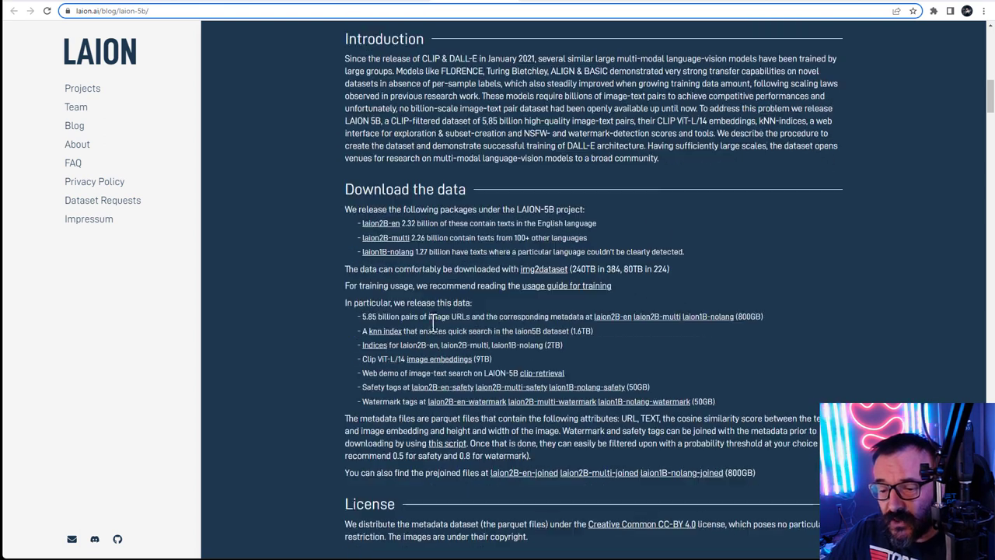
mouse_move(278, 5)
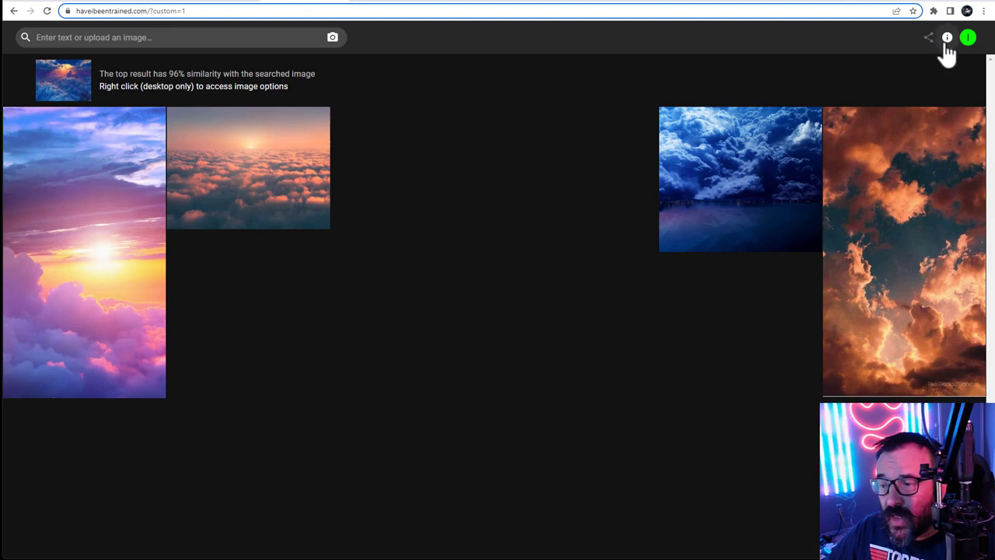
Open the Storm HD storm-clouds result details from fsa.zobj.net.
click(740, 178)
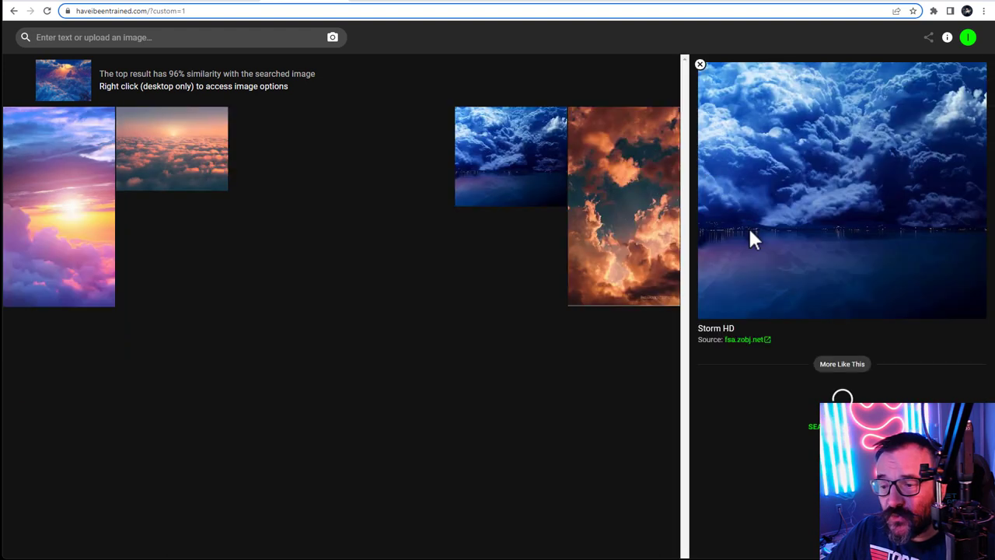
mouse_move(746, 359)
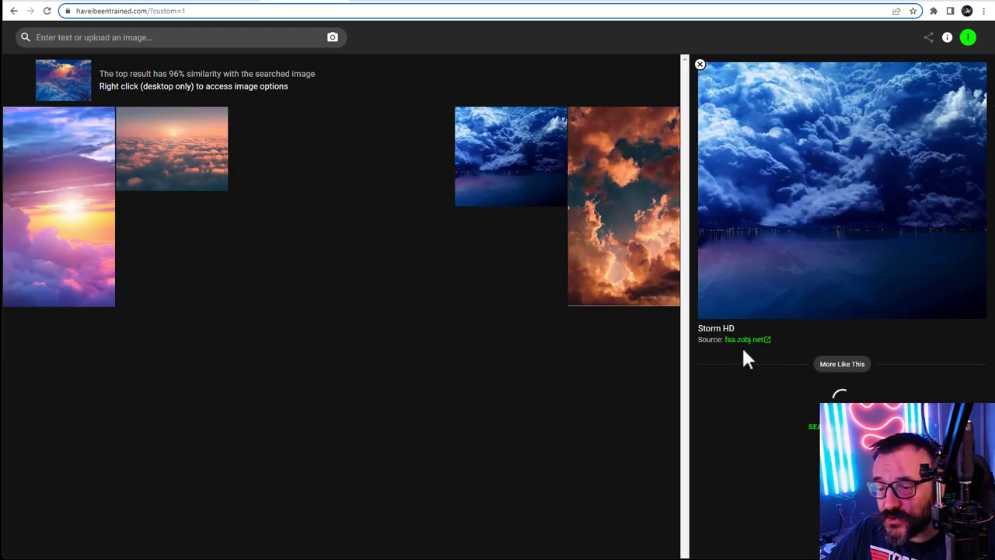
mouse_move(813, 360)
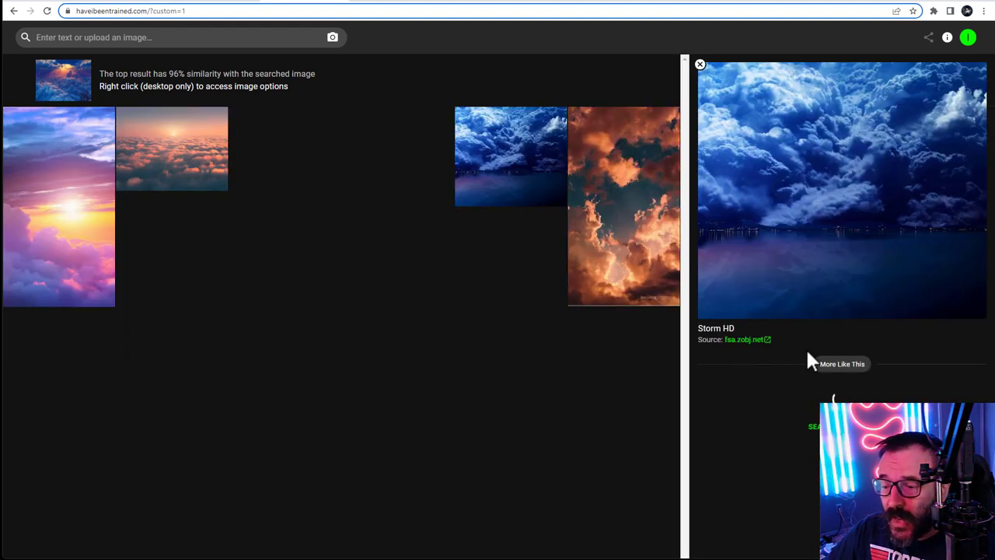
click(179, 38)
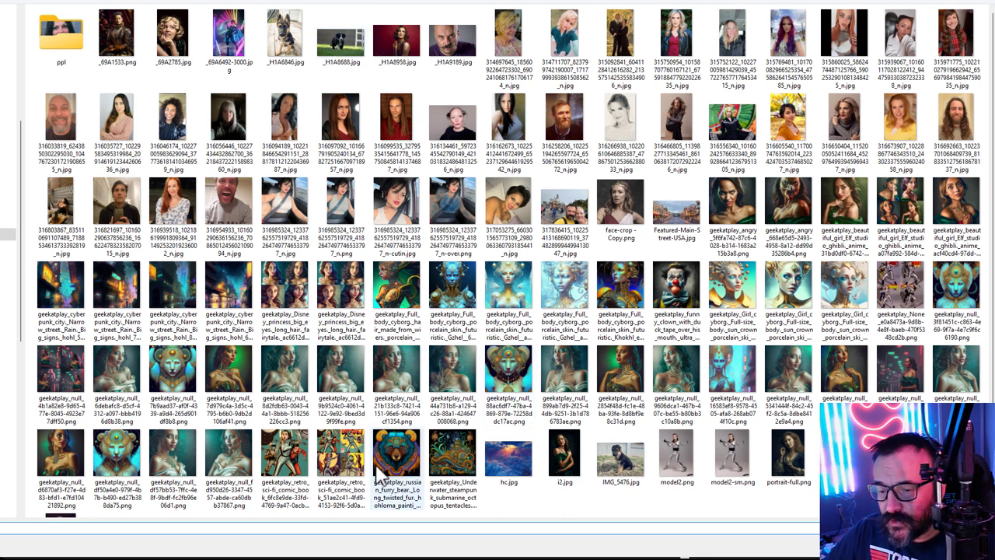
Choose an own sea-creature artwork file to search LAION-5B with.
click(453, 451)
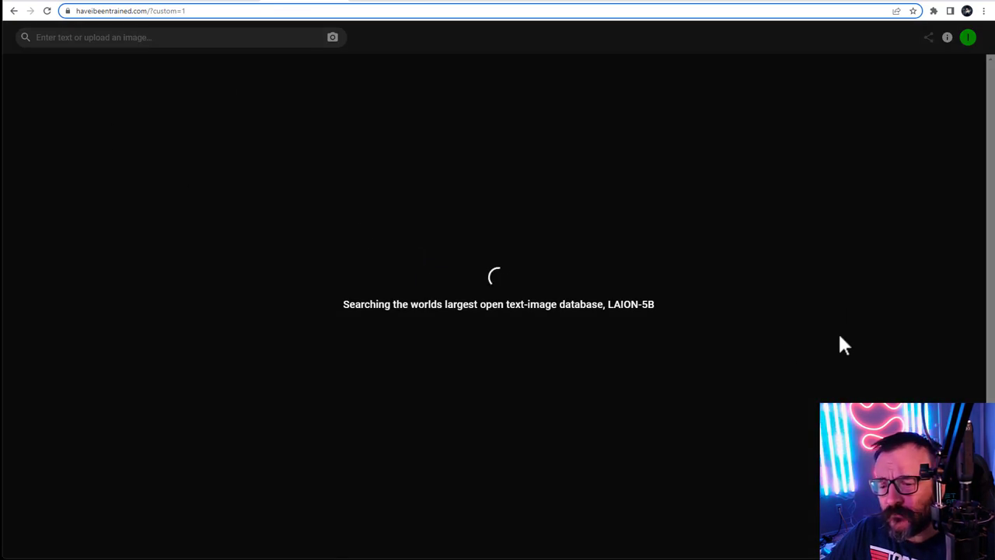
mouse_move(790, 352)
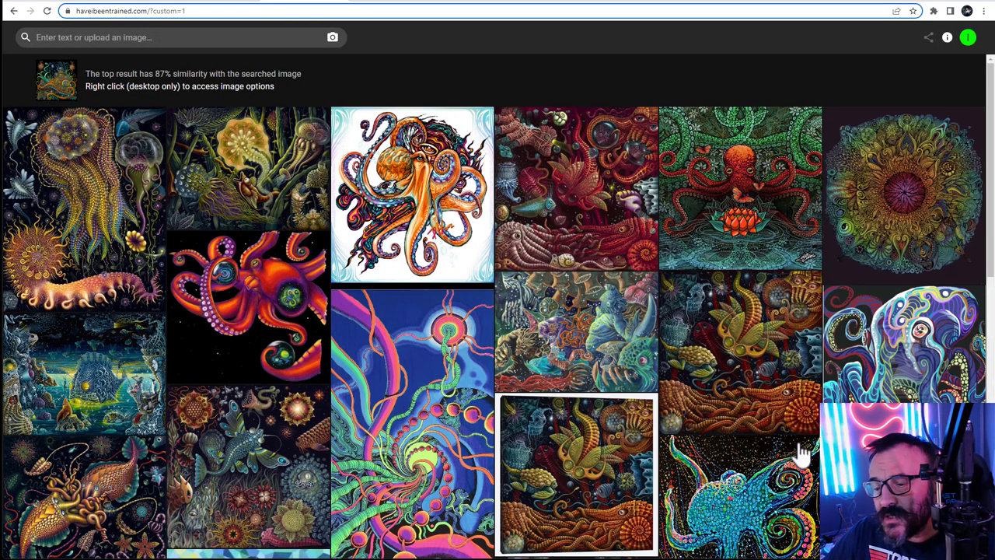
mouse_move(21, 177)
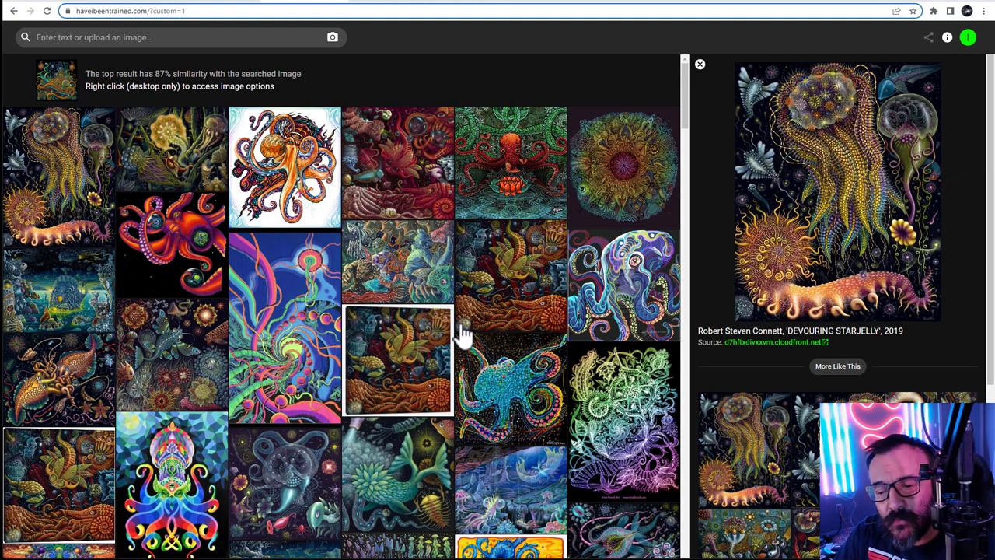
mouse_move(350, 47)
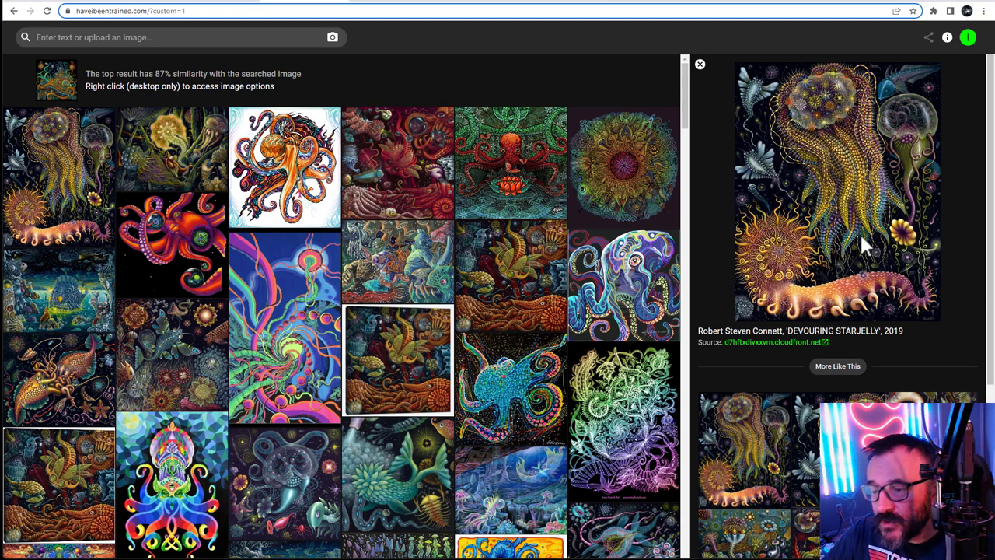
mouse_move(335, 195)
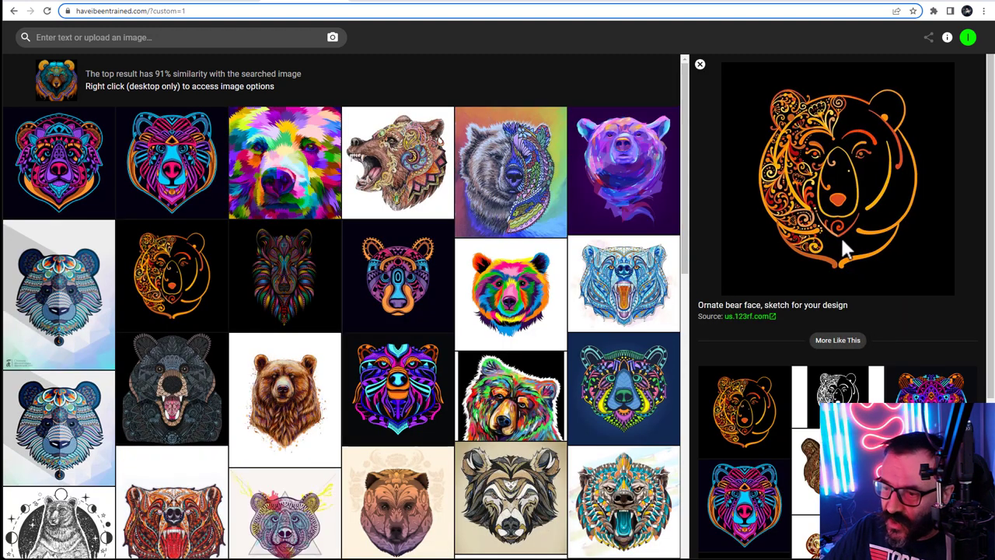
mouse_move(781, 194)
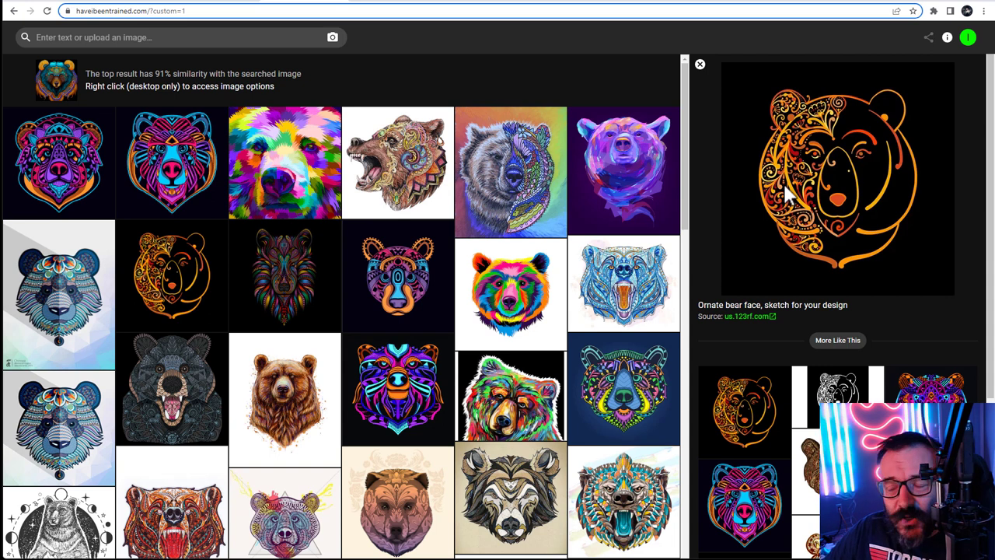
mouse_move(785, 175)
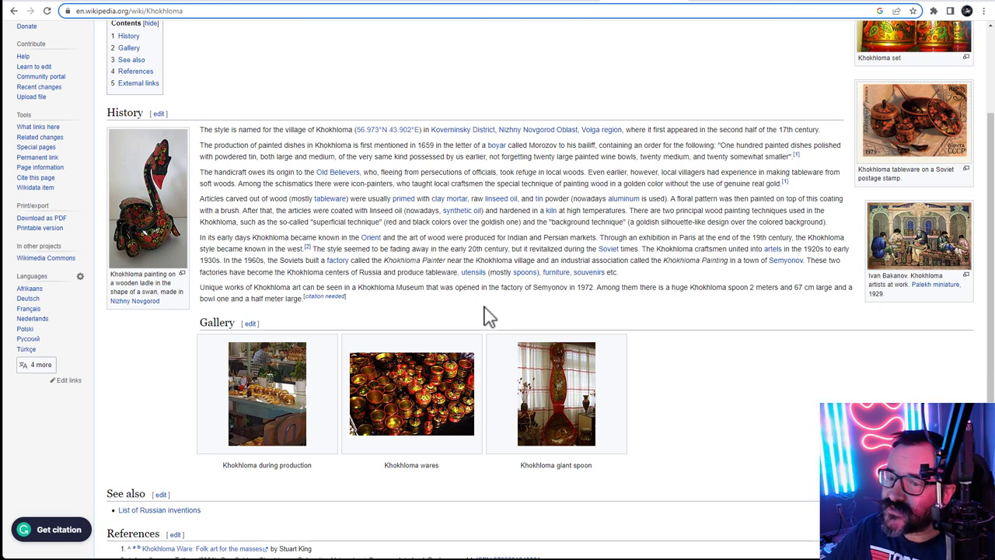
Double-click in the Khokhloma article, then return to the bear search results.
double_click(771, 129)
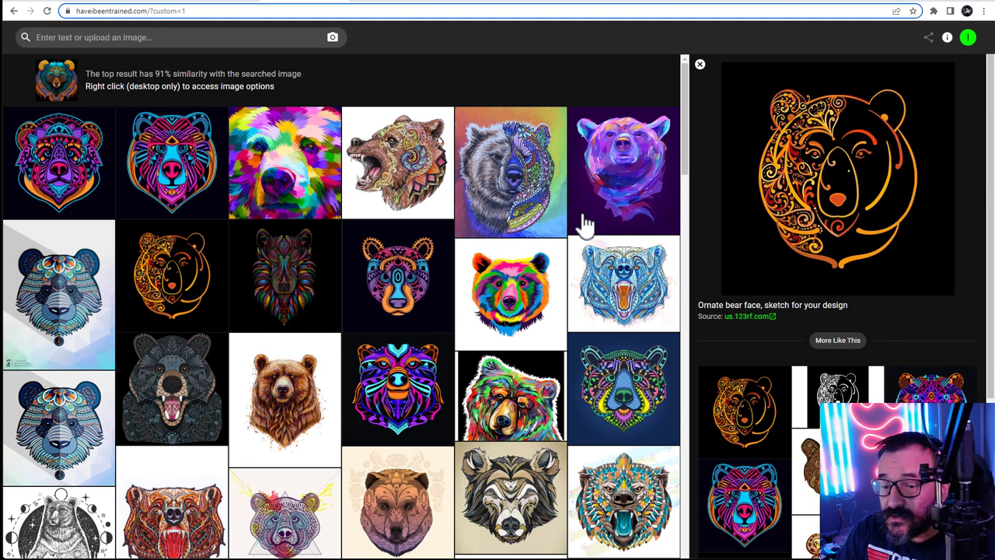
mouse_move(459, 194)
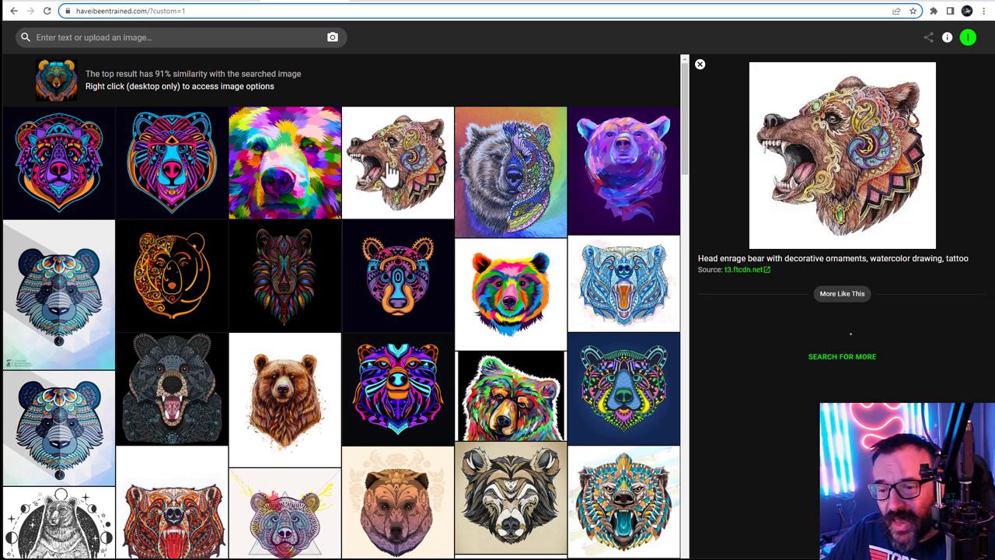
View images similar to the roaring bear match, then upload another own artwork.
click(842, 356)
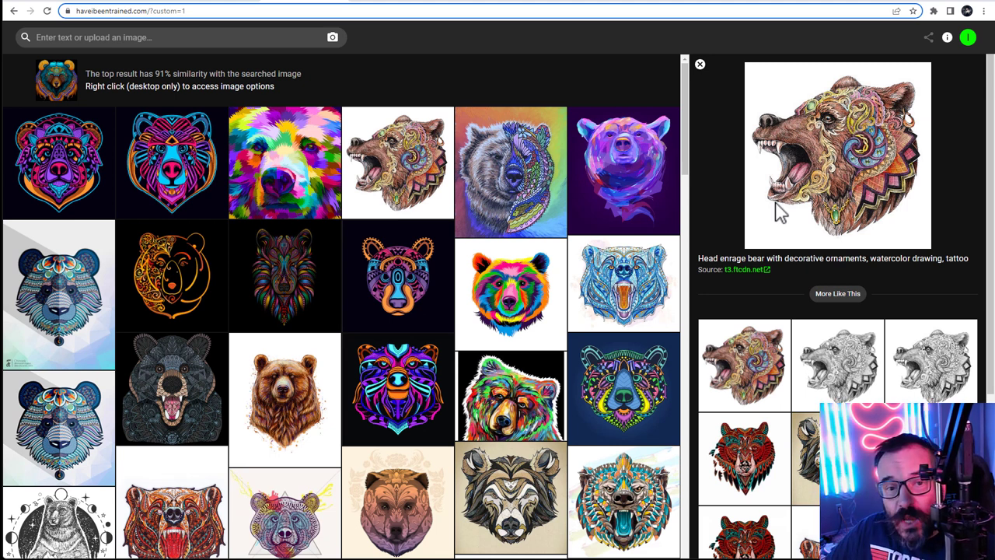
mouse_move(552, 265)
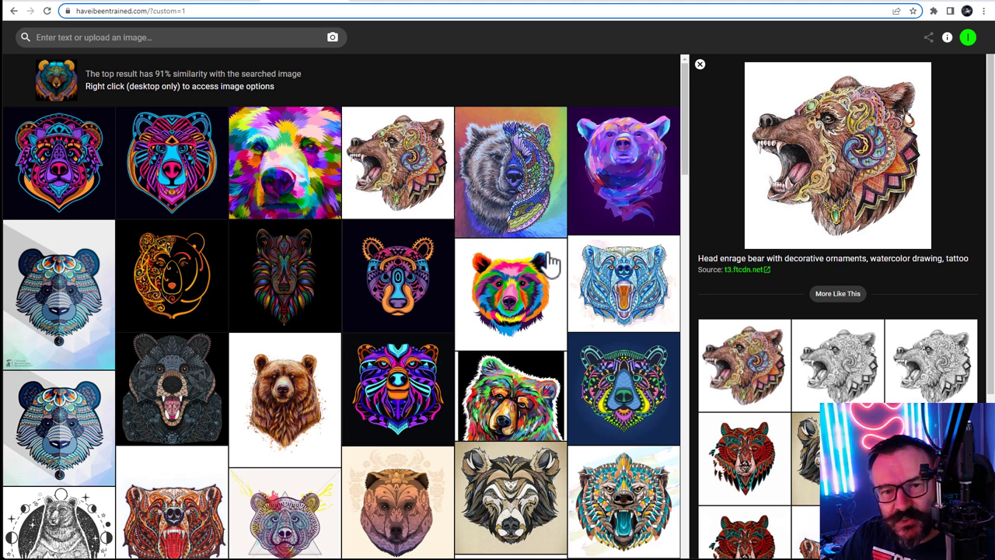
mouse_move(951, 217)
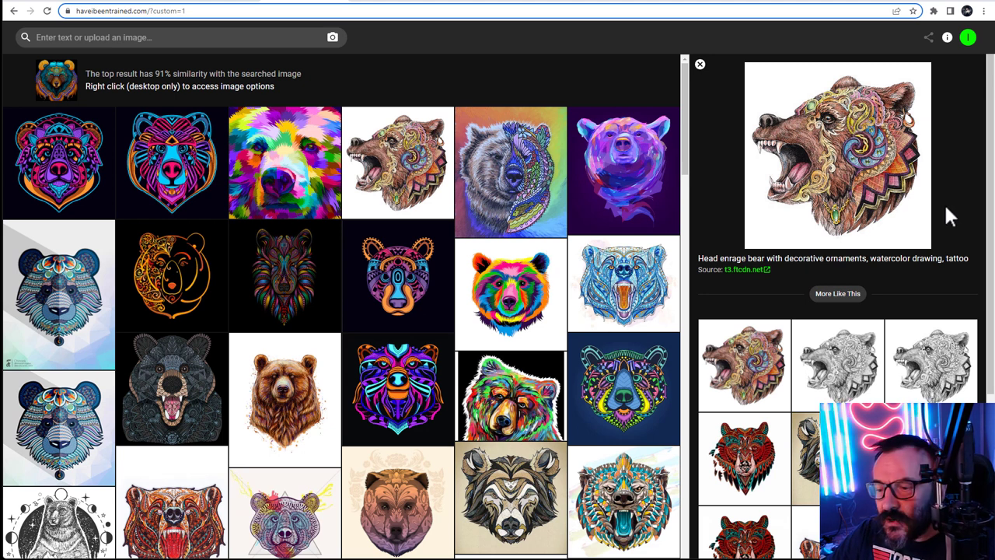
scroll(down, 3)
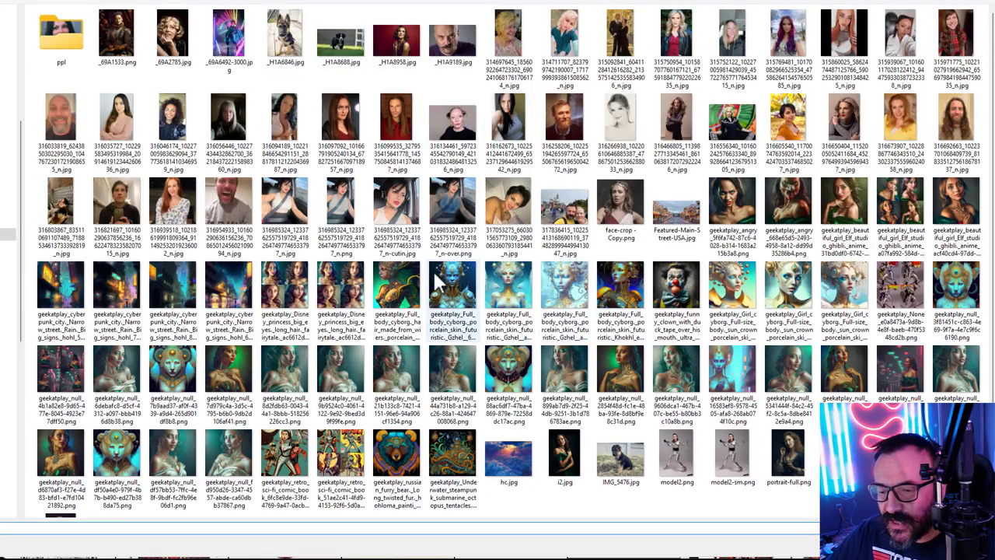
click(452, 299)
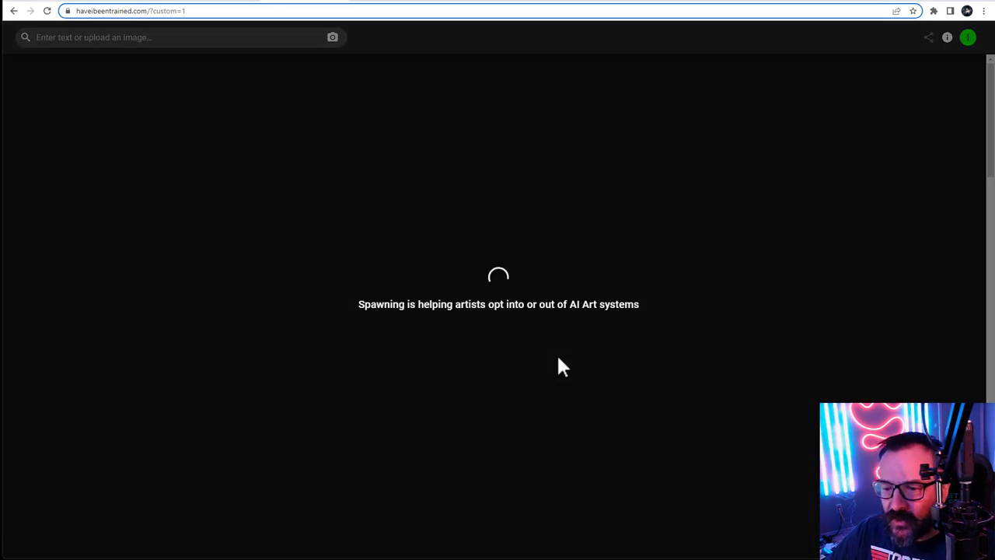
mouse_move(757, 262)
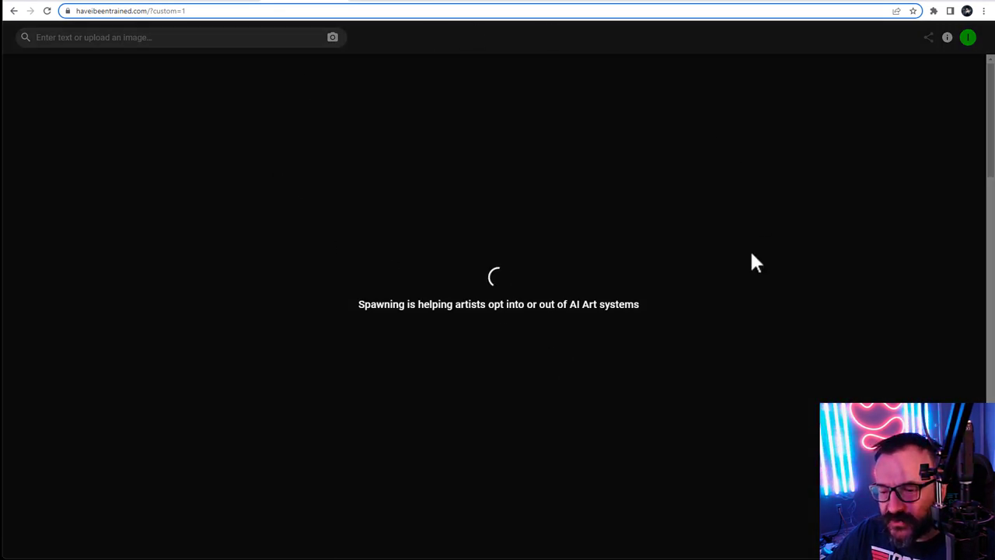
mouse_move(321, 276)
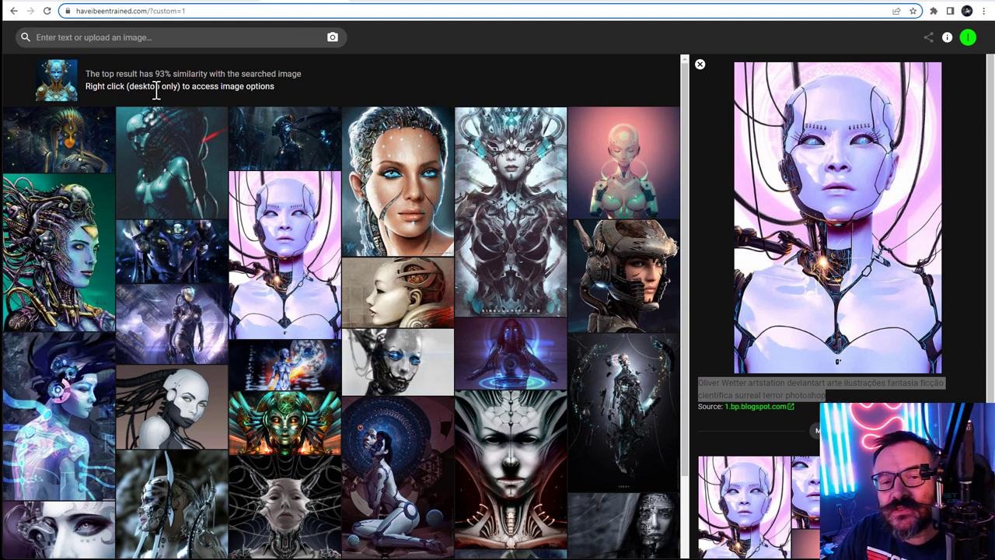
mouse_move(136, 88)
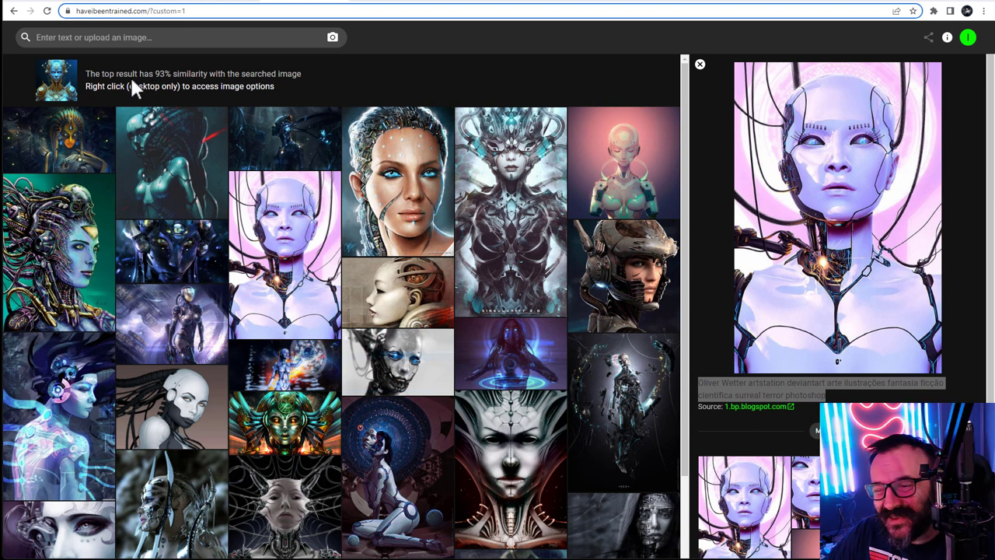
Scroll the cyborg portrait search results to inspect the 93% closest match.
scroll(down, 3)
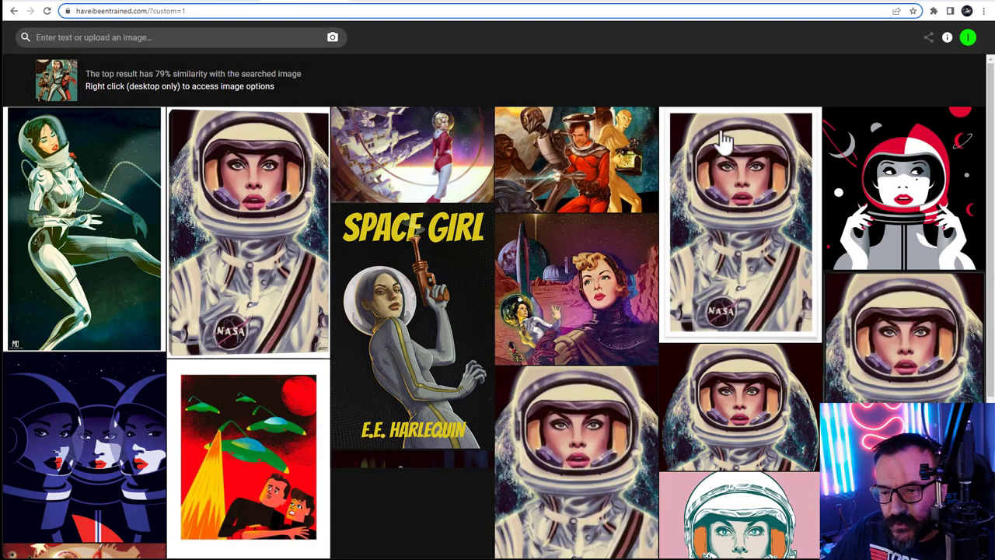
Scroll through the astronaut illustration's space-themed matches, such as the Star Trek and 2001 posters.
scroll(down, 3)
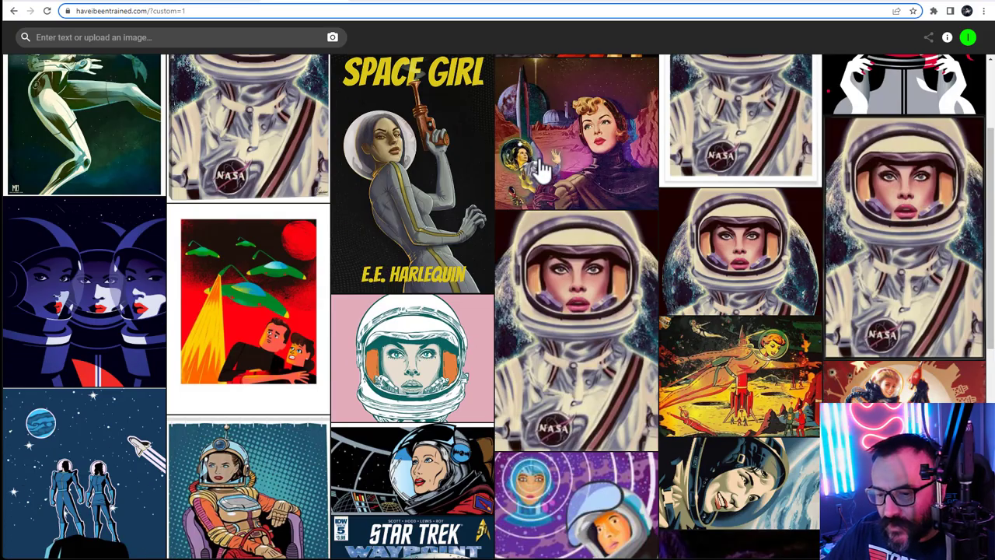
scroll(down, 3)
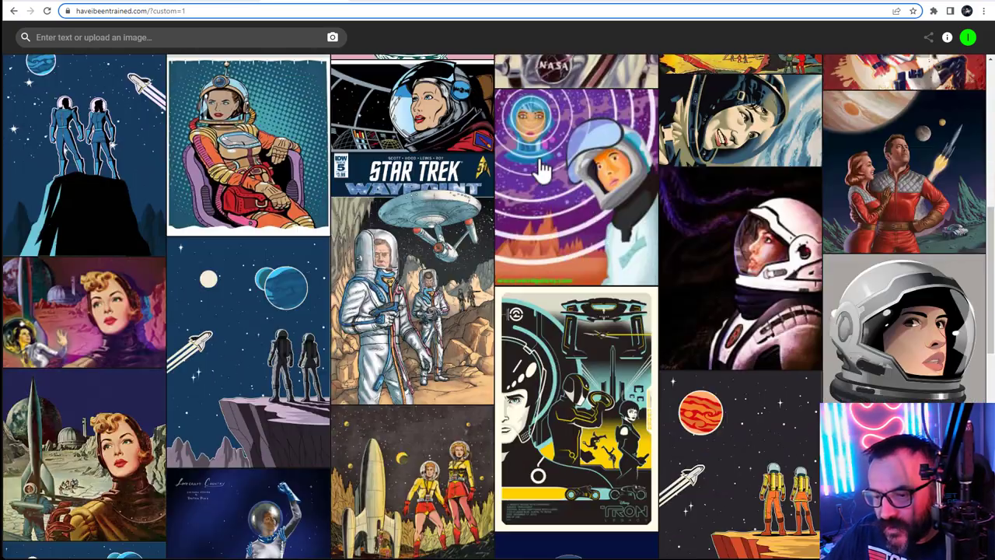
scroll(down, 3)
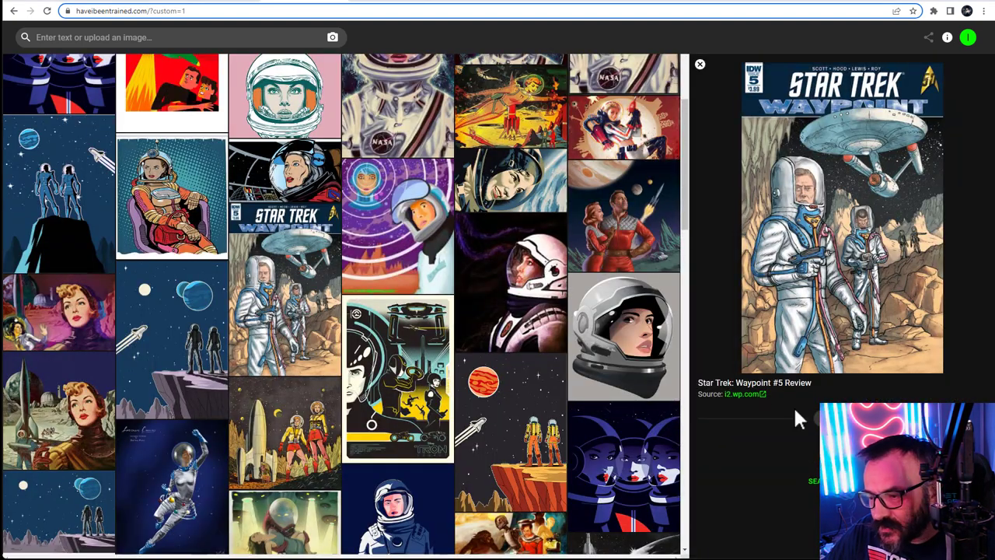
mouse_move(420, 330)
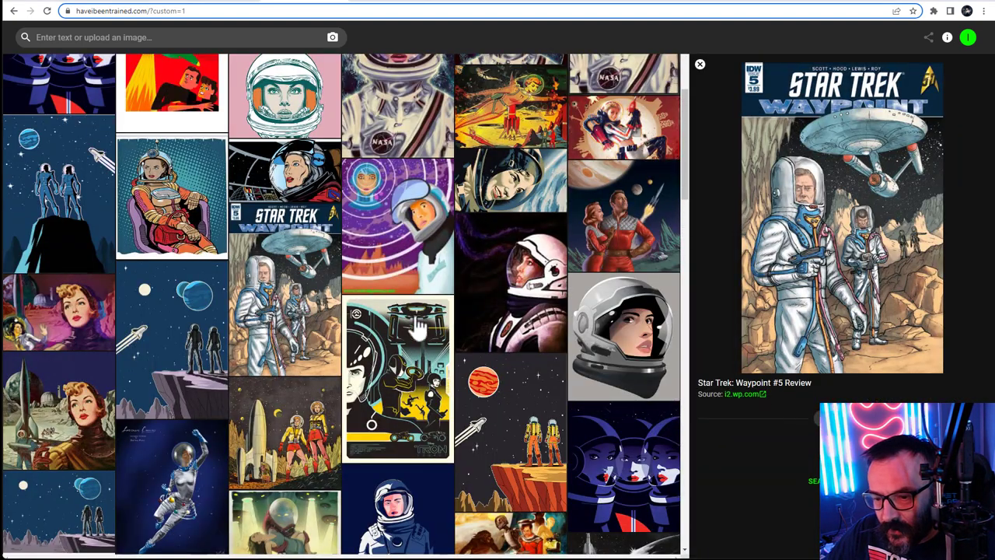
scroll(down, 3)
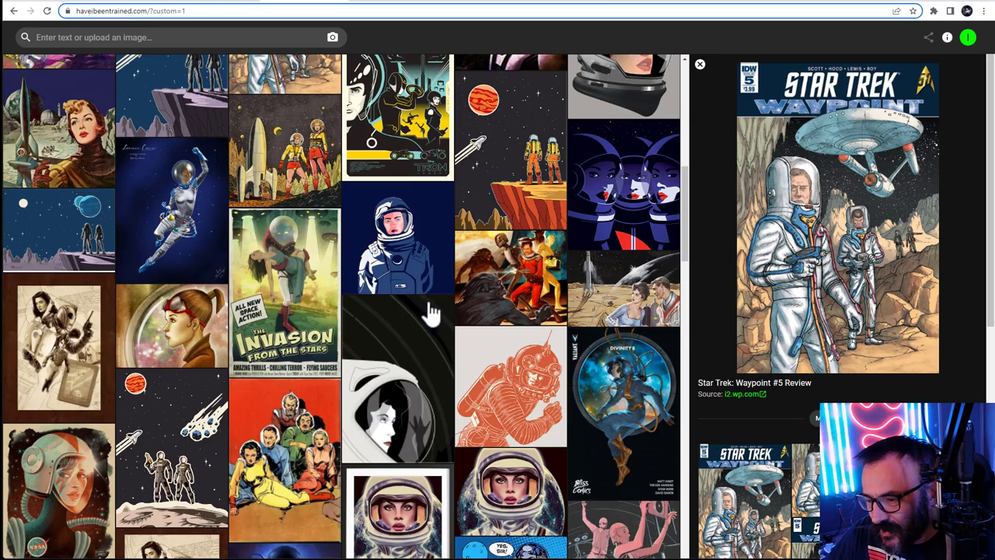
scroll(down, 3)
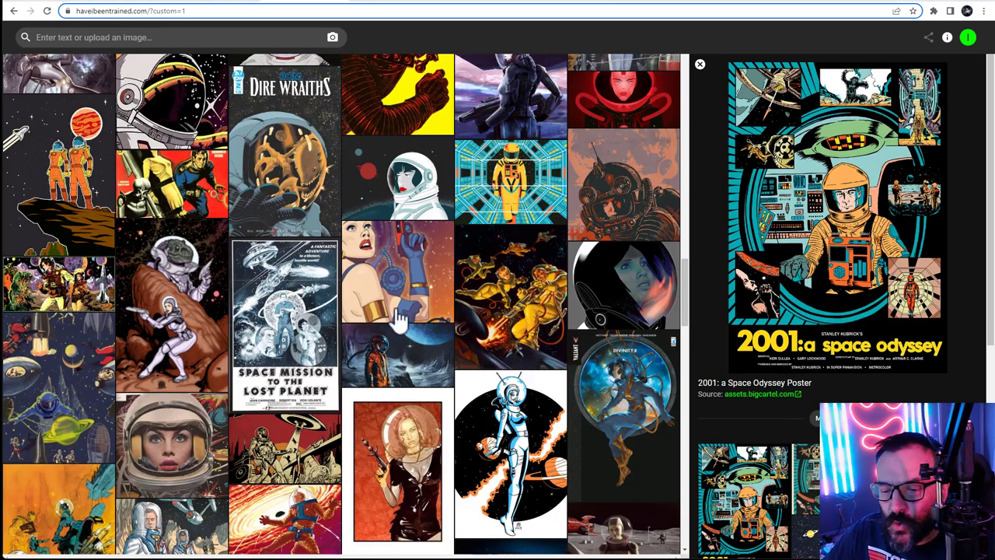
scroll(down, 3)
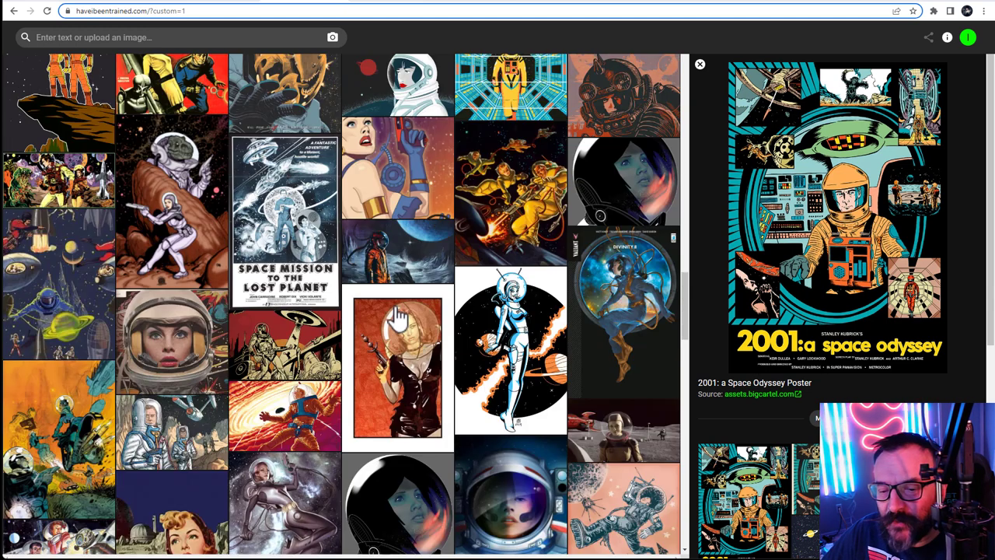
scroll(down, 3)
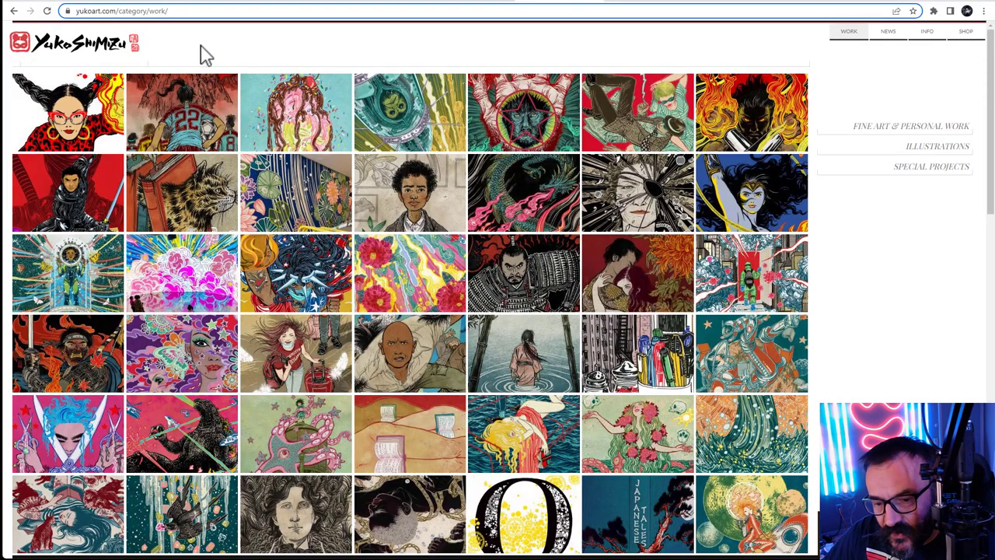
mouse_move(523, 280)
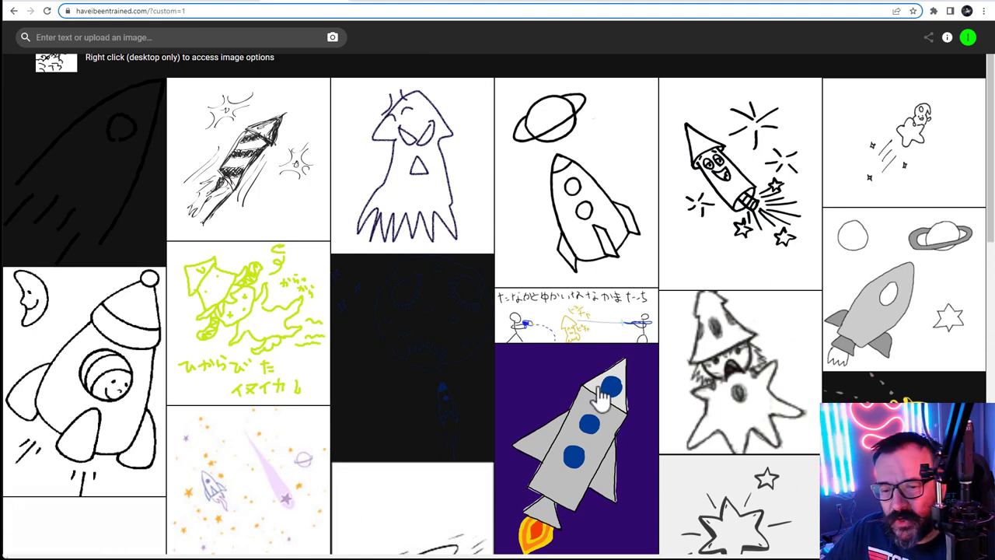
Scroll the rocket-doodle matches, view the rocket-and-Saturn sketch, then select the page address.
scroll(down, 3)
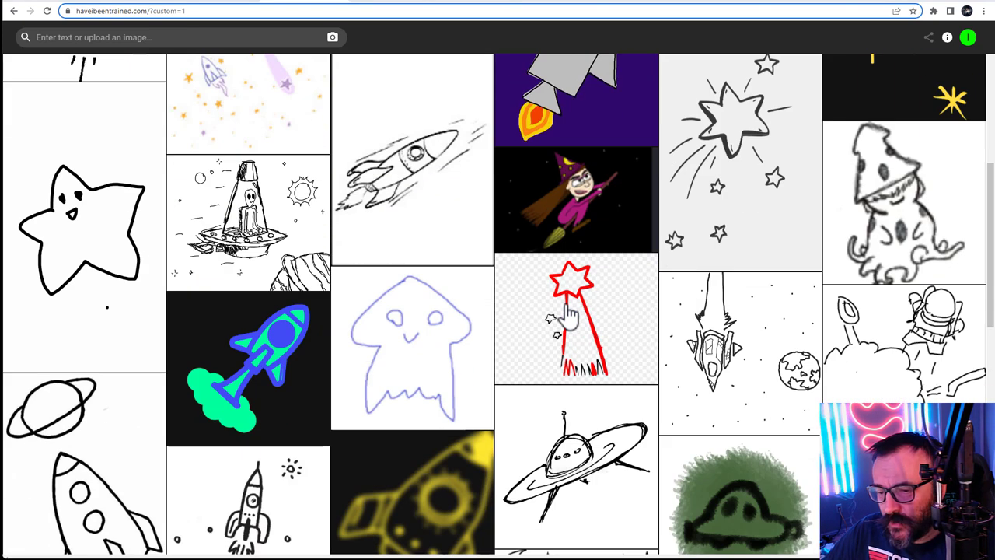
scroll(down, 3)
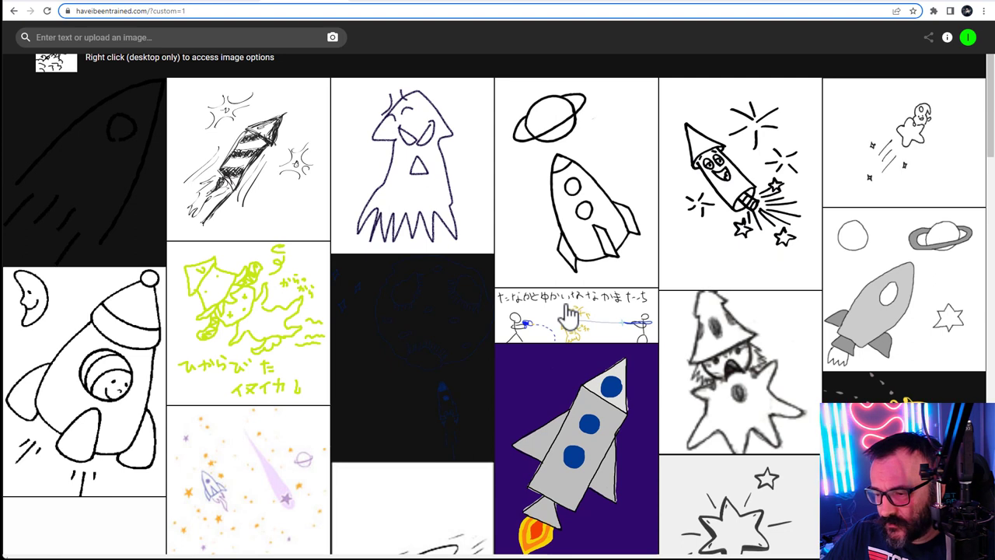
click(576, 183)
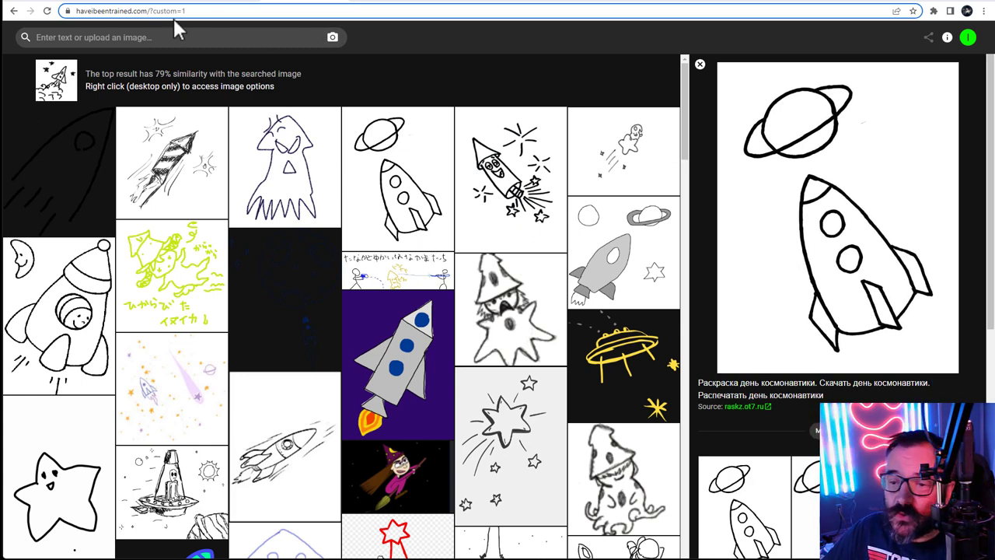
click(128, 11)
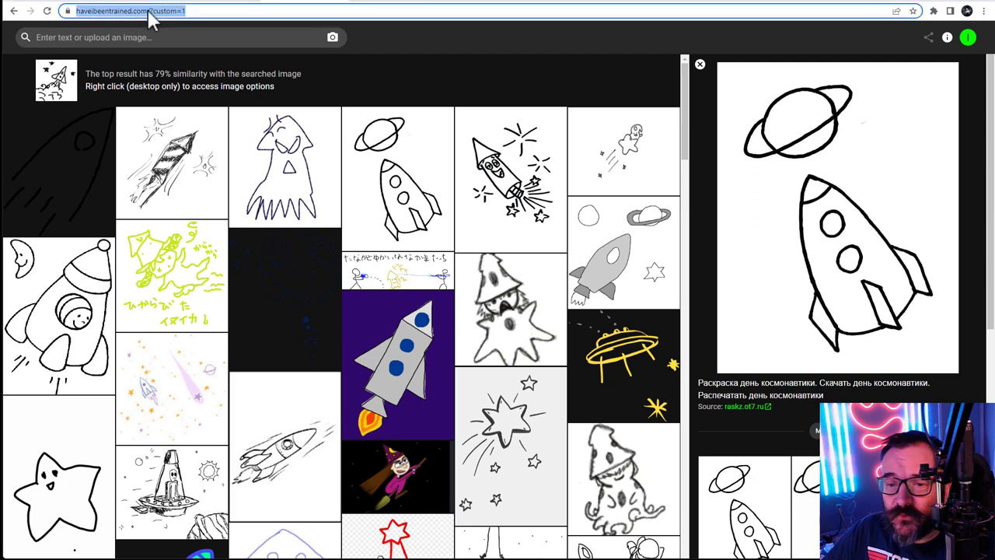
click(179, 11)
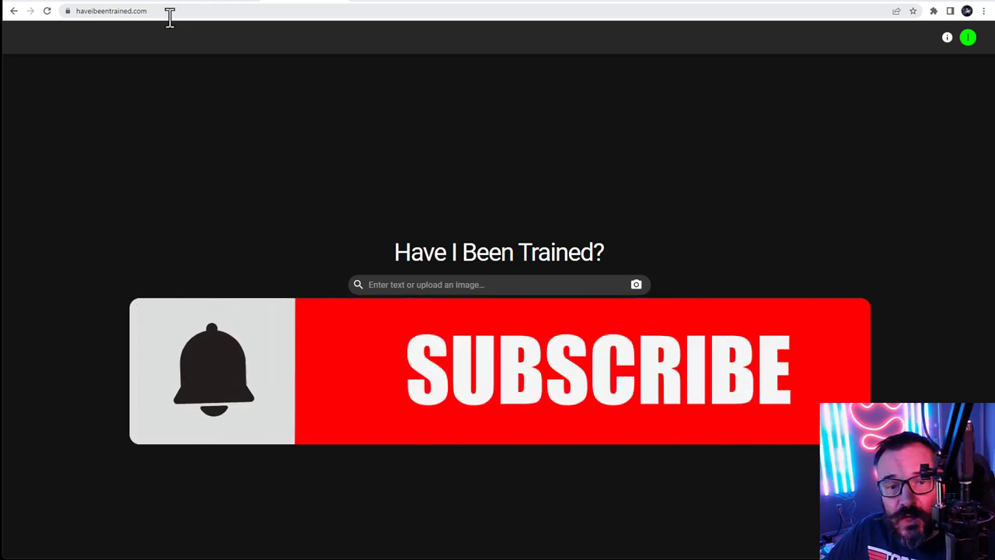
Click on the Have I Been Trained home page, leaving the search empty.
click(599, 369)
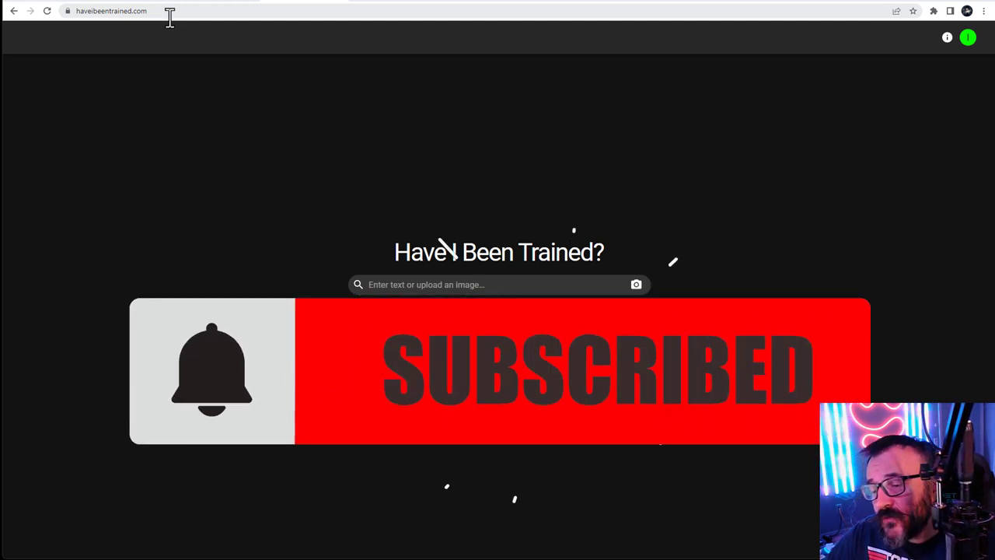